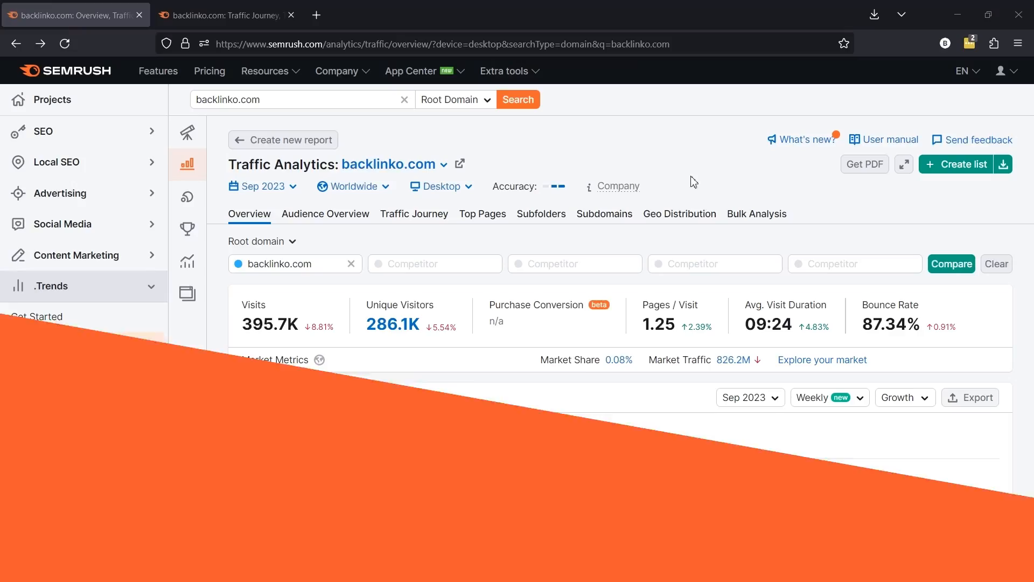
Scroll the backlinko.com overview past Top Pages down to the September 2023 Traffic Channels by Type chart
{"action": "left_click", "coordinate": [59, 286]}
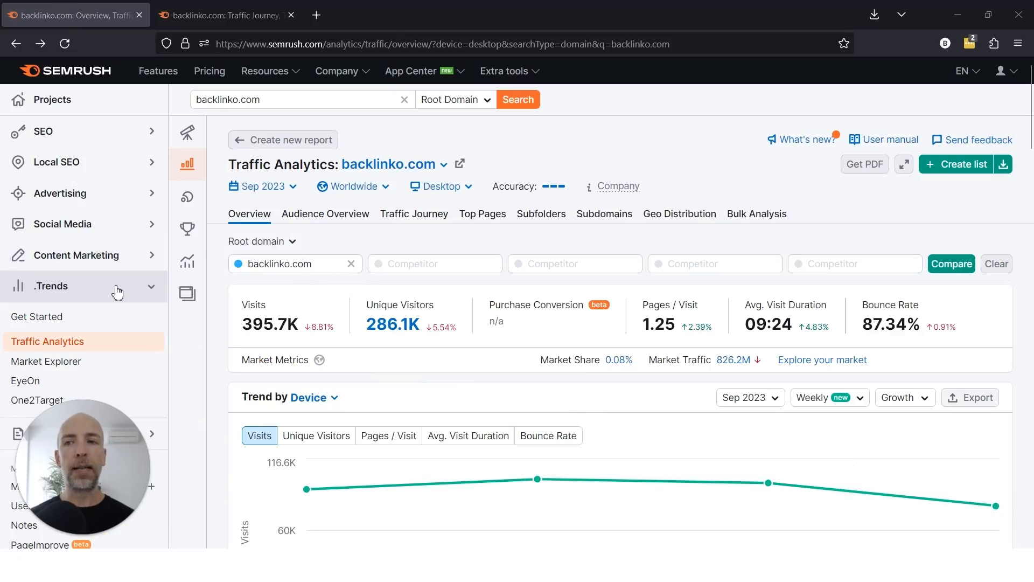
{"action": "mouse_move", "coordinate": [58, 350]}
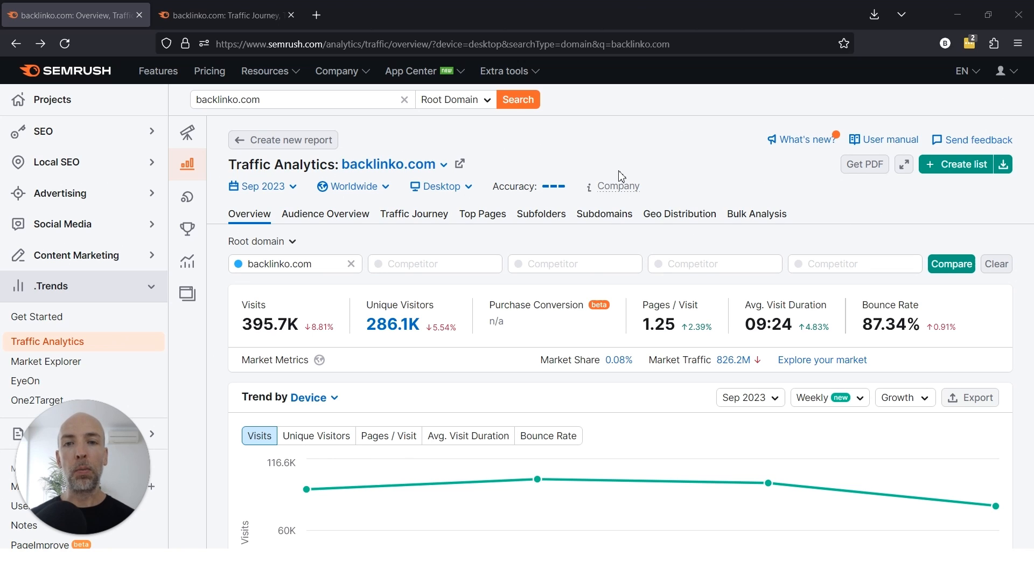
{"action": "mouse_move", "coordinate": [694, 144]}
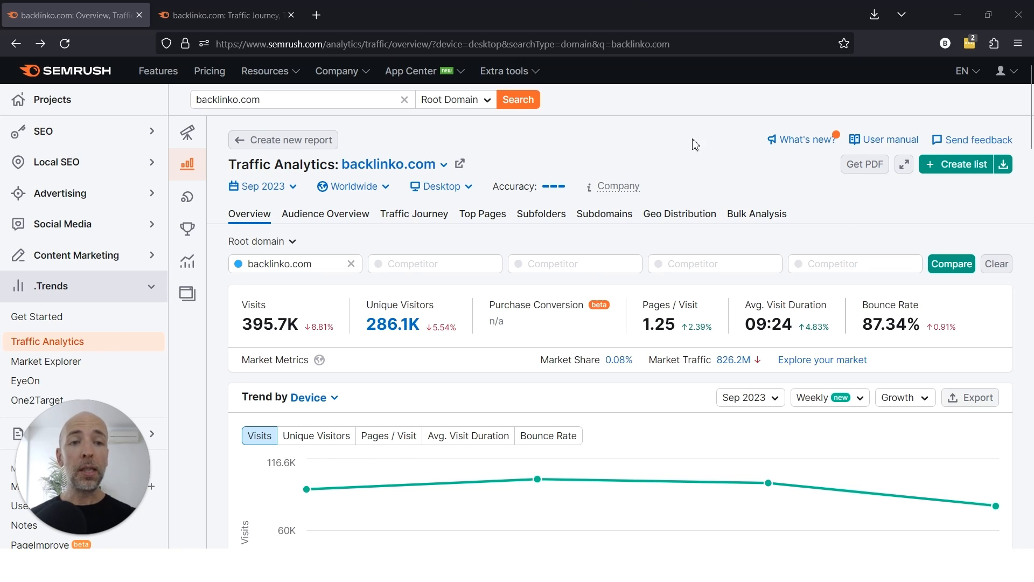
{"action": "scroll", "scroll_direction": "down", "scroll_amount": 3}
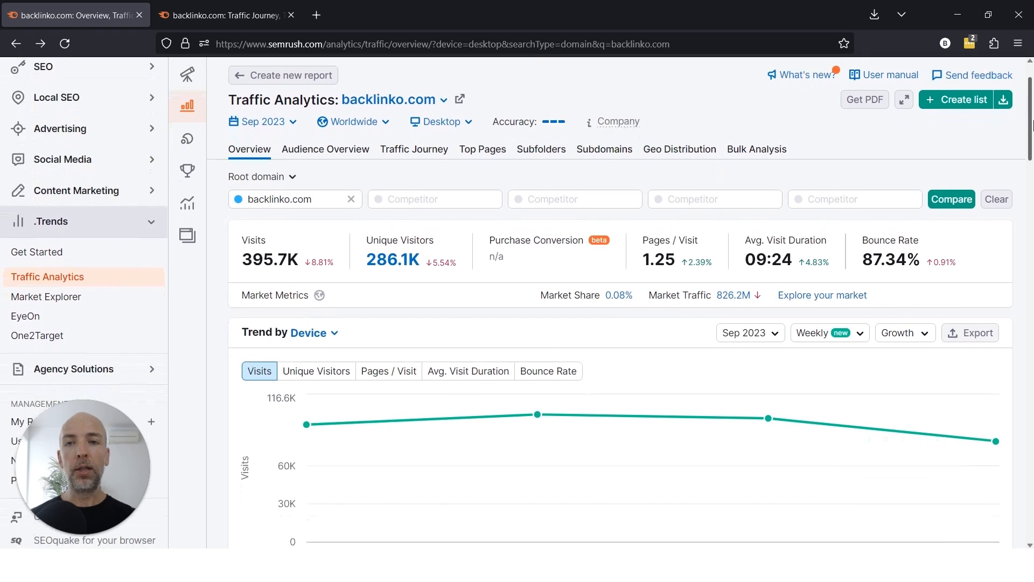
{"action": "scroll", "scroll_direction": "down", "scroll_amount": 3}
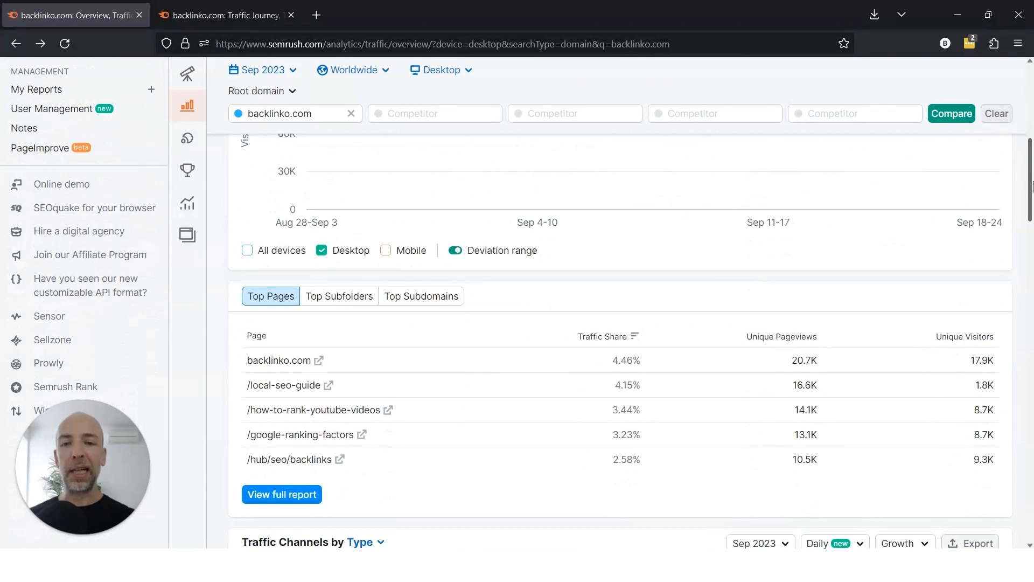
{"action": "scroll", "scroll_direction": "down", "scroll_amount": 3}
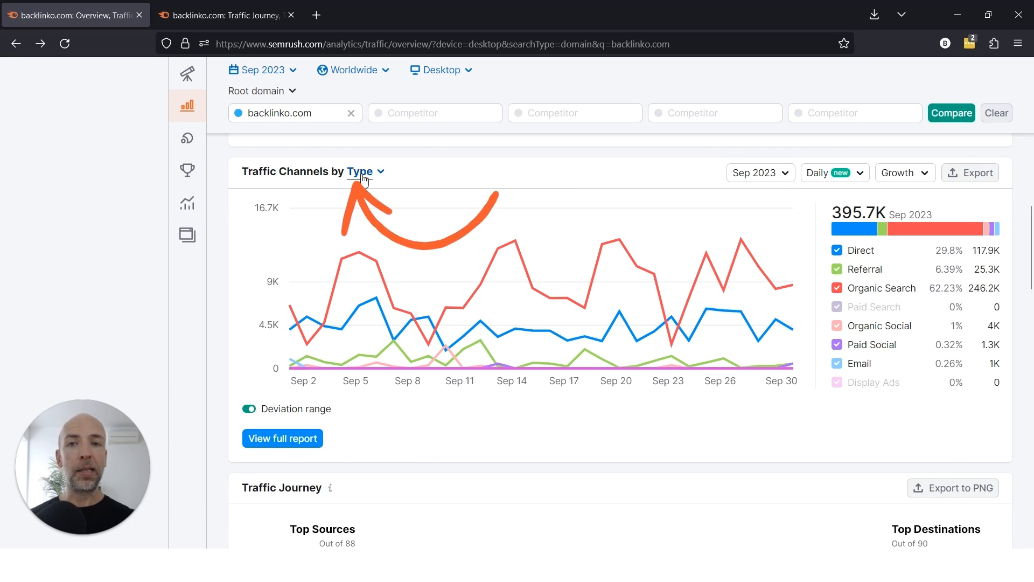
{"action": "mouse_move", "coordinate": [485, 182]}
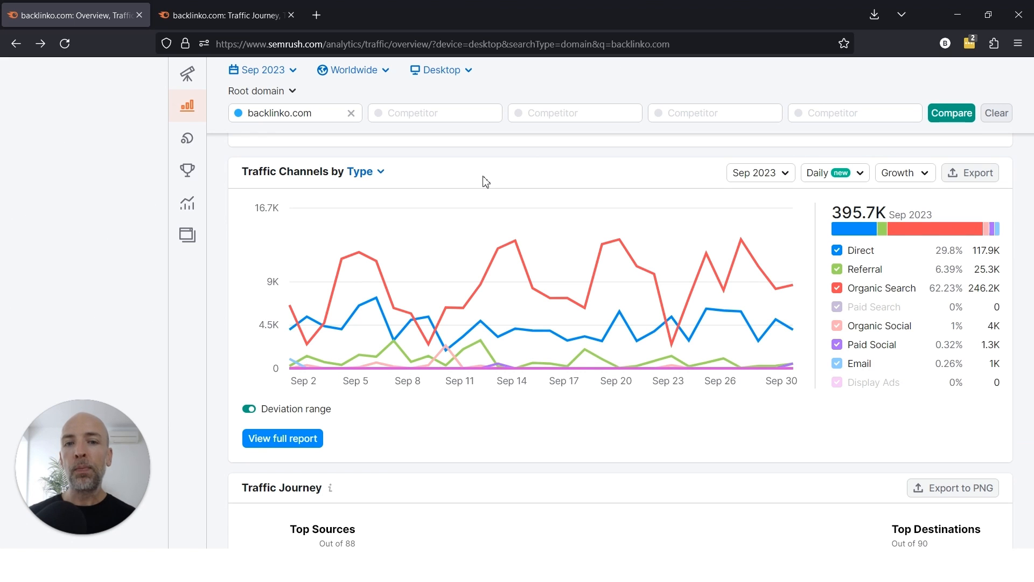
{"action": "mouse_move", "coordinate": [441, 178]}
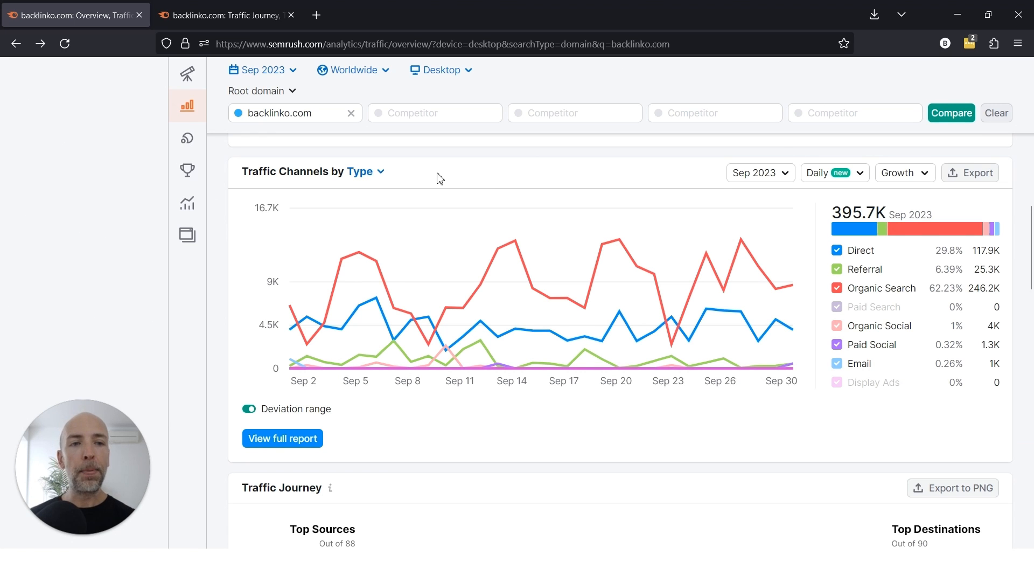
{"action": "mouse_move", "coordinate": [637, 266]}
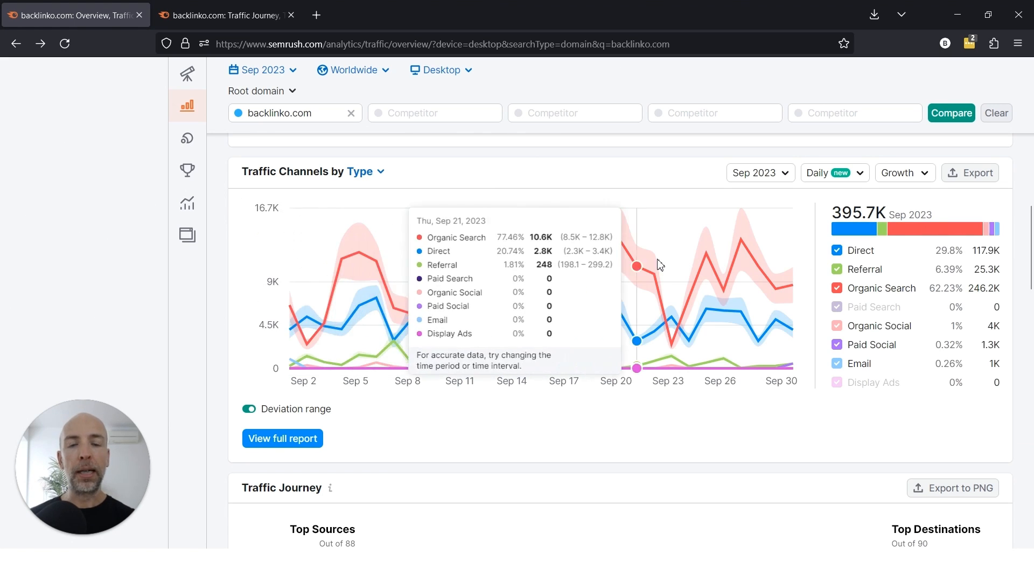
{"action": "mouse_move", "coordinate": [725, 206]}
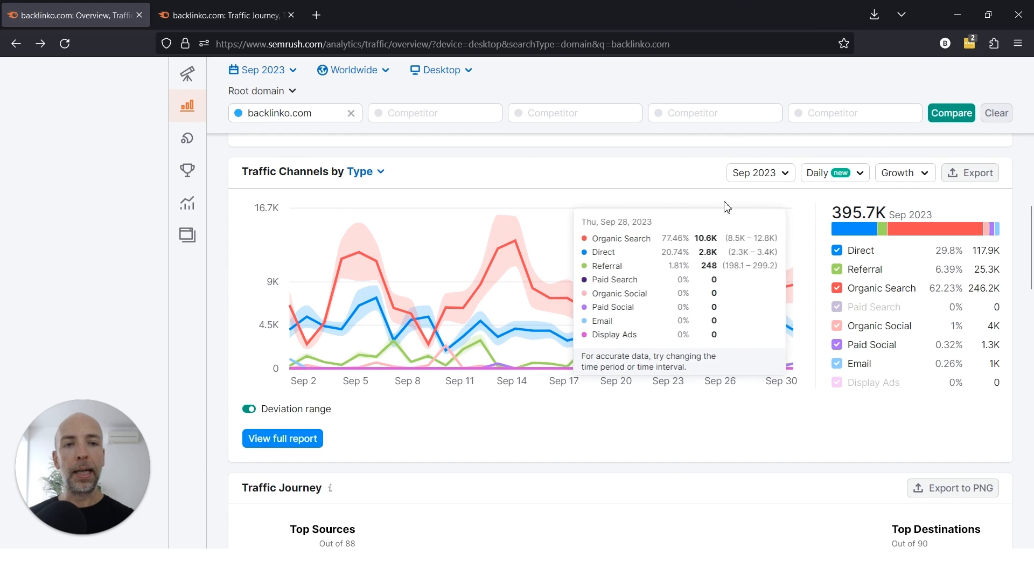
{"action": "mouse_move", "coordinate": [858, 256]}
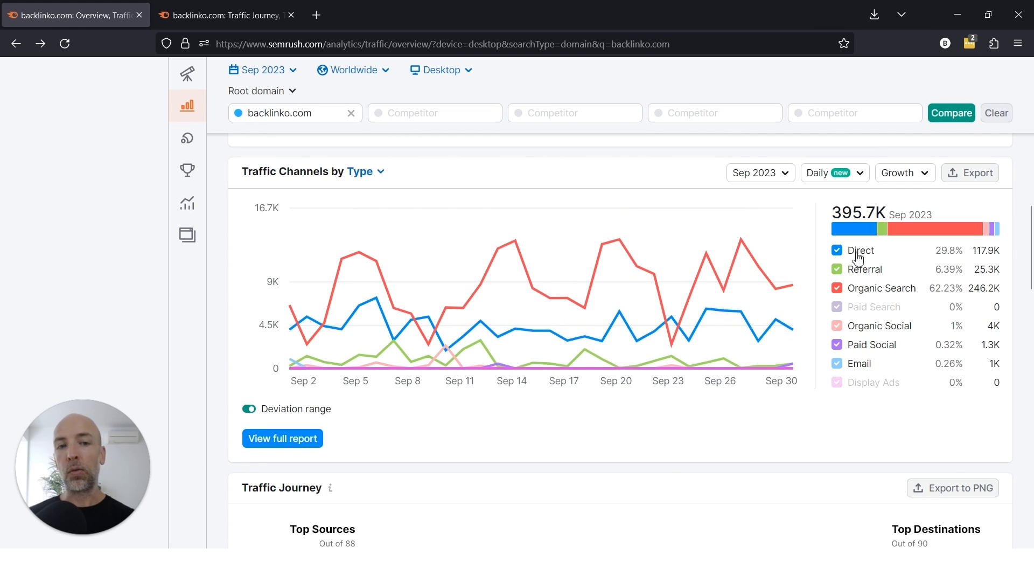
{"action": "mouse_move", "coordinate": [394, 227]}
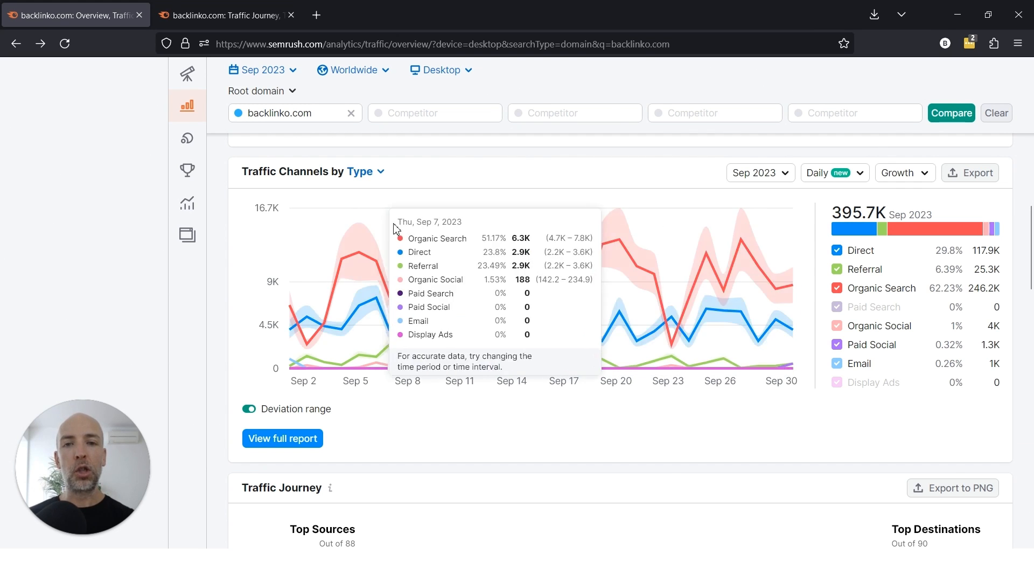
{"action": "mouse_move", "coordinate": [724, 278]}
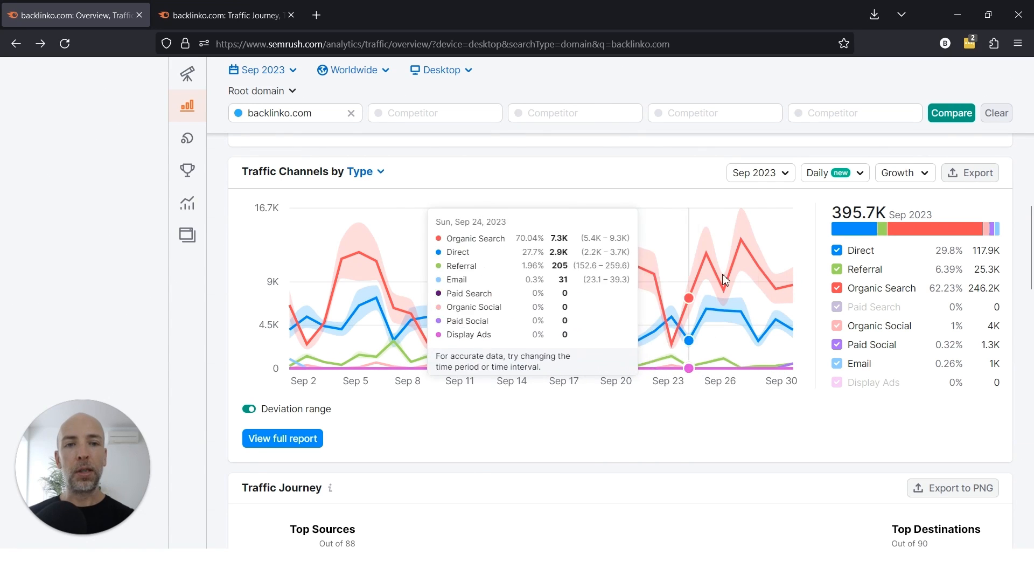
{"action": "mouse_move", "coordinate": [888, 330]}
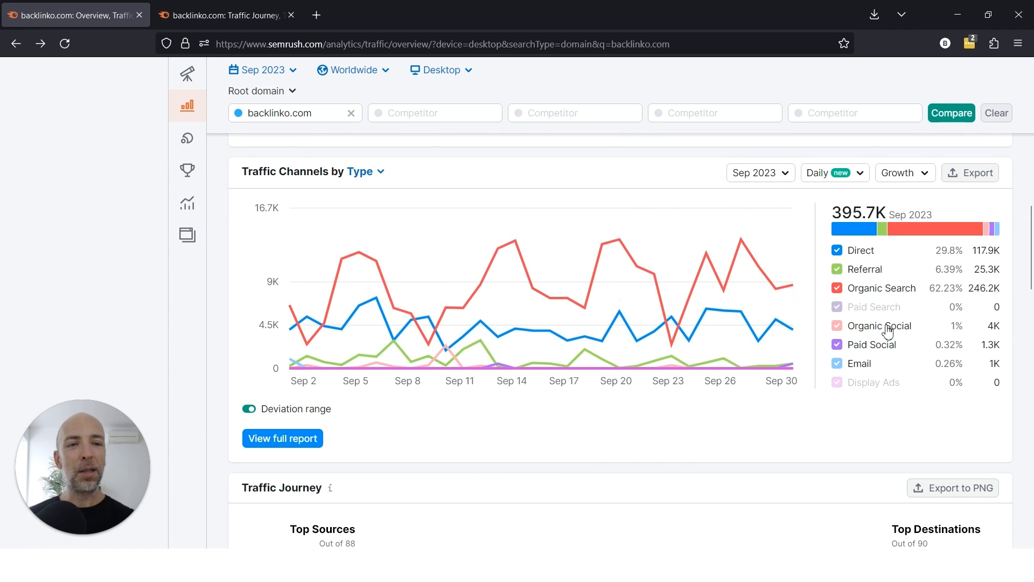
{"action": "mouse_move", "coordinate": [848, 355]}
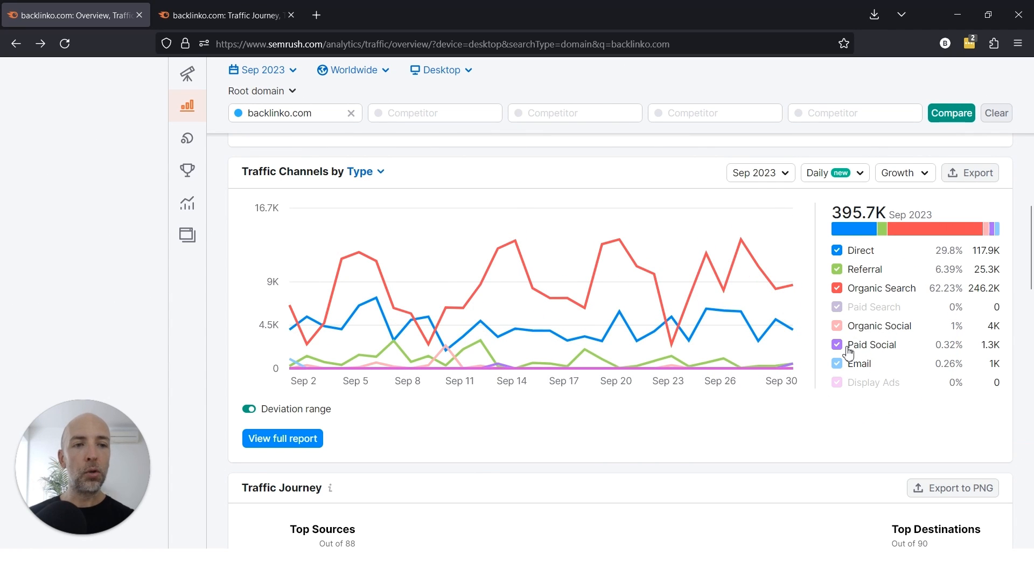
{"action": "mouse_move", "coordinate": [887, 356]}
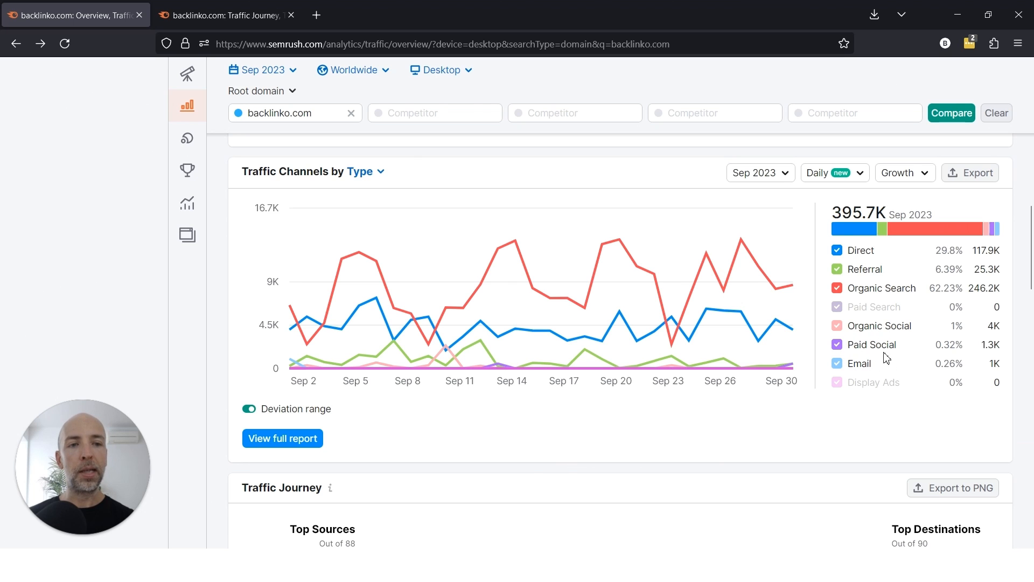
{"action": "mouse_move", "coordinate": [888, 358]}
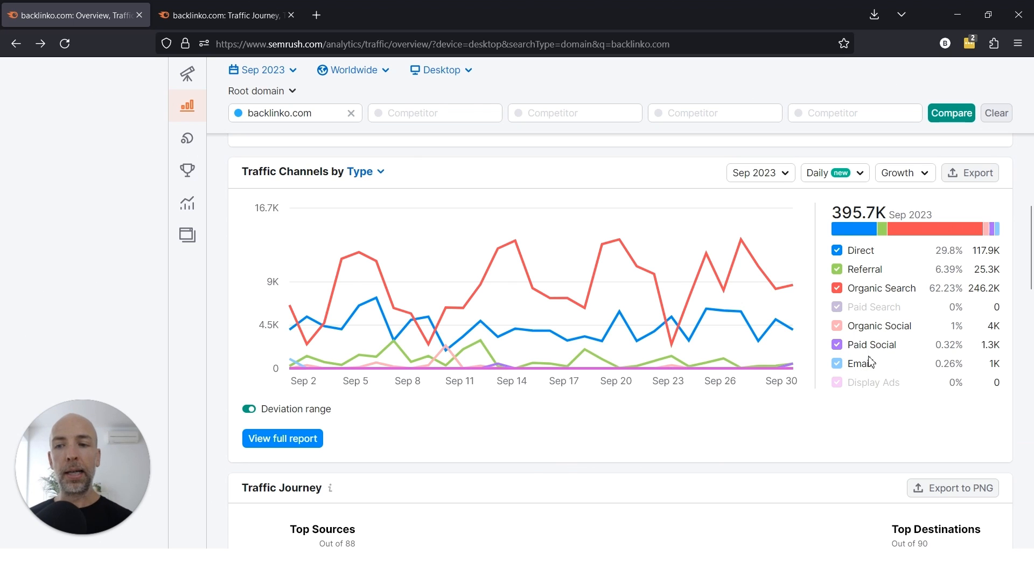
{"action": "mouse_move", "coordinate": [870, 364]}
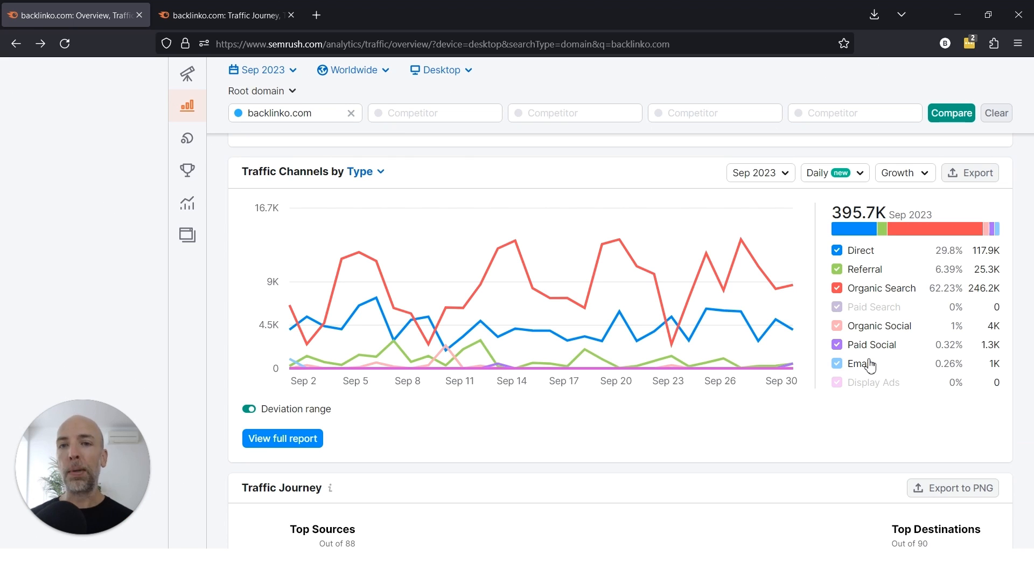
{"action": "mouse_move", "coordinate": [617, 239]}
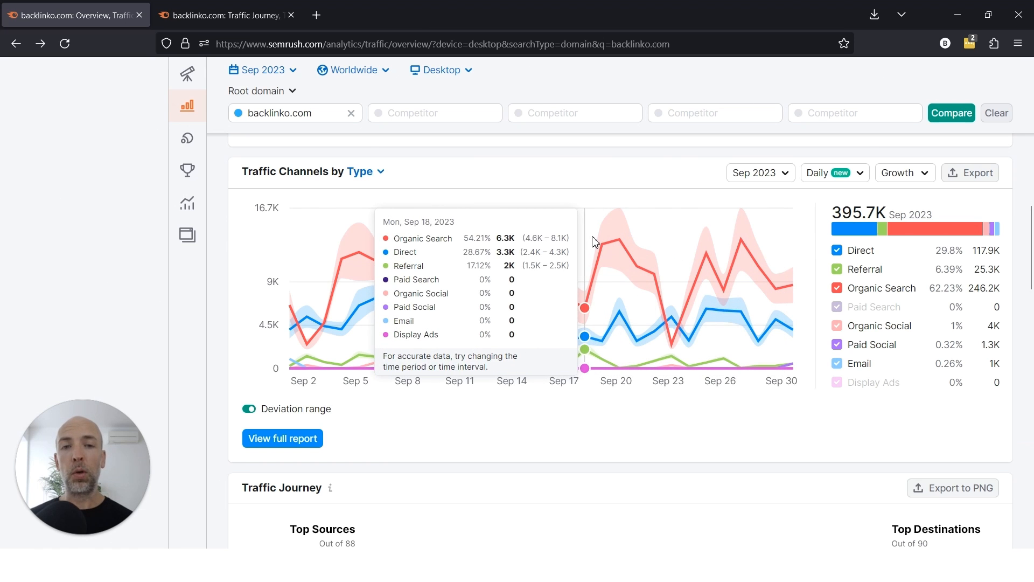
{"action": "mouse_move", "coordinate": [847, 275]}
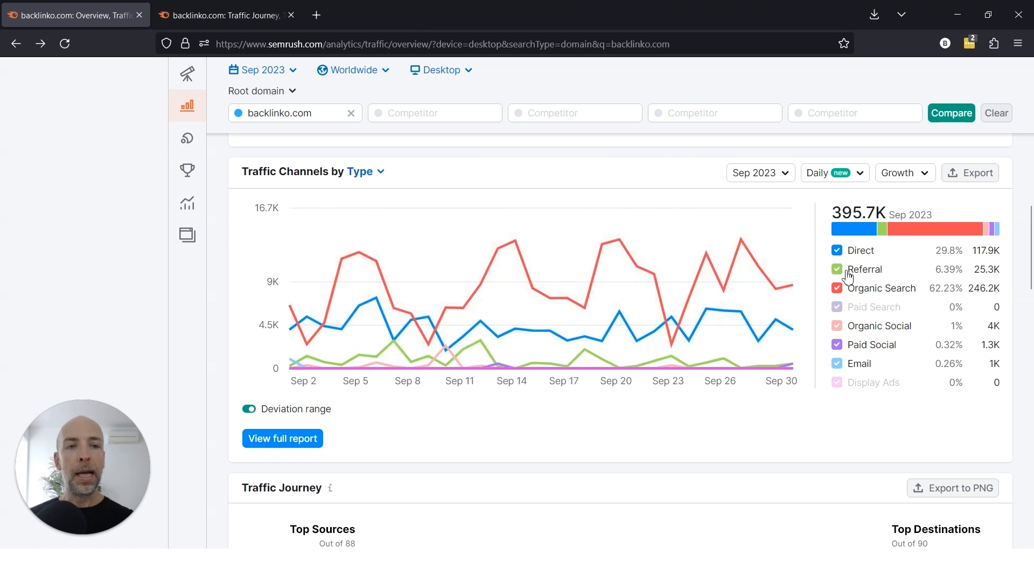
{"action": "mouse_move", "coordinate": [861, 306]}
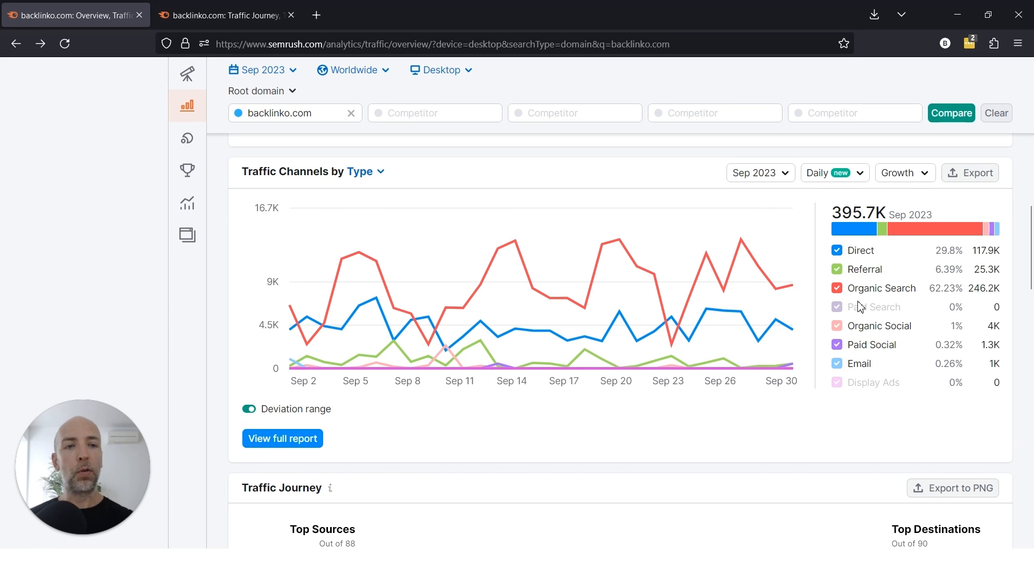
{"action": "mouse_move", "coordinate": [866, 341]}
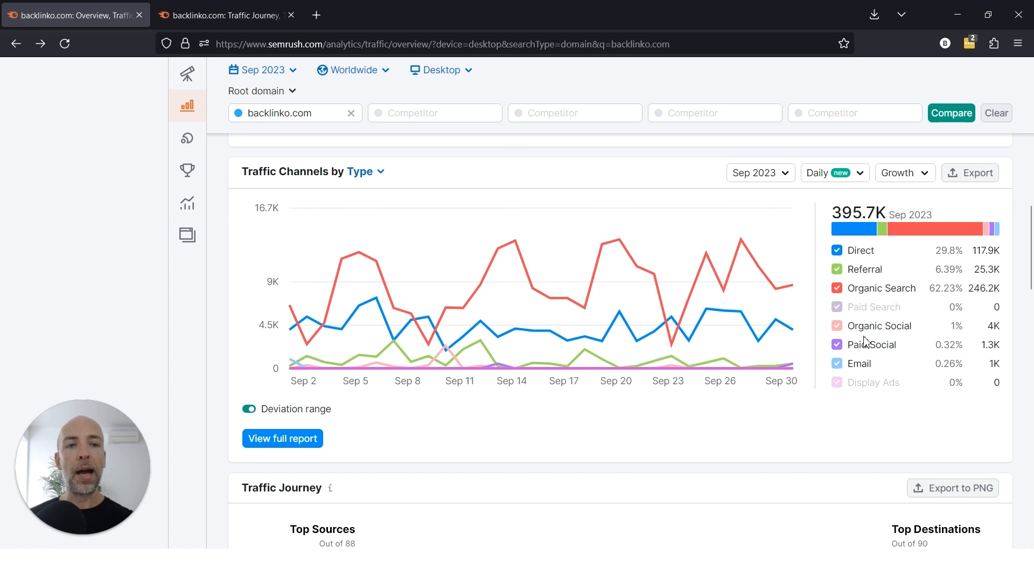
{"action": "mouse_move", "coordinate": [855, 258]}
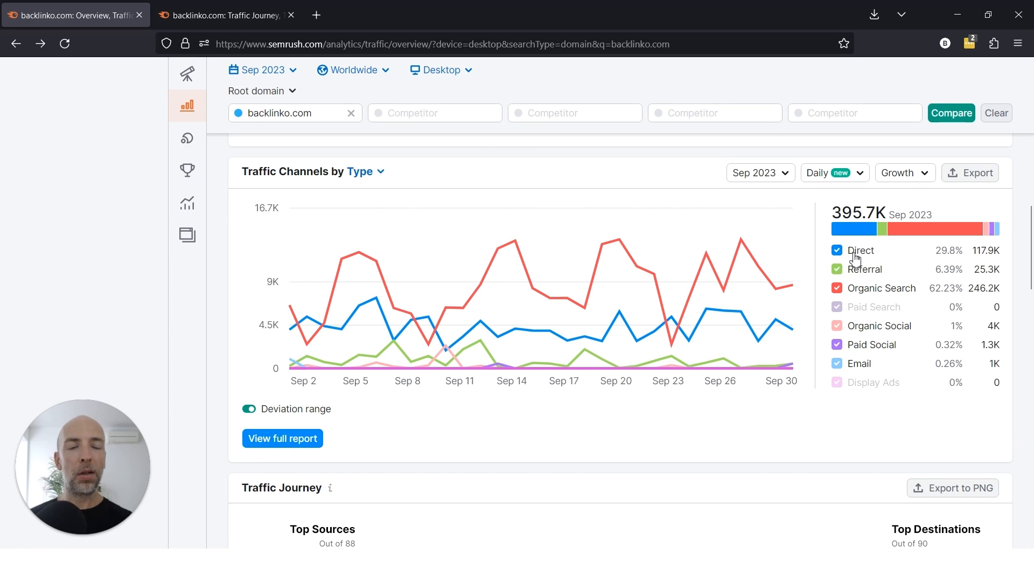
{"action": "mouse_move", "coordinate": [754, 298]}
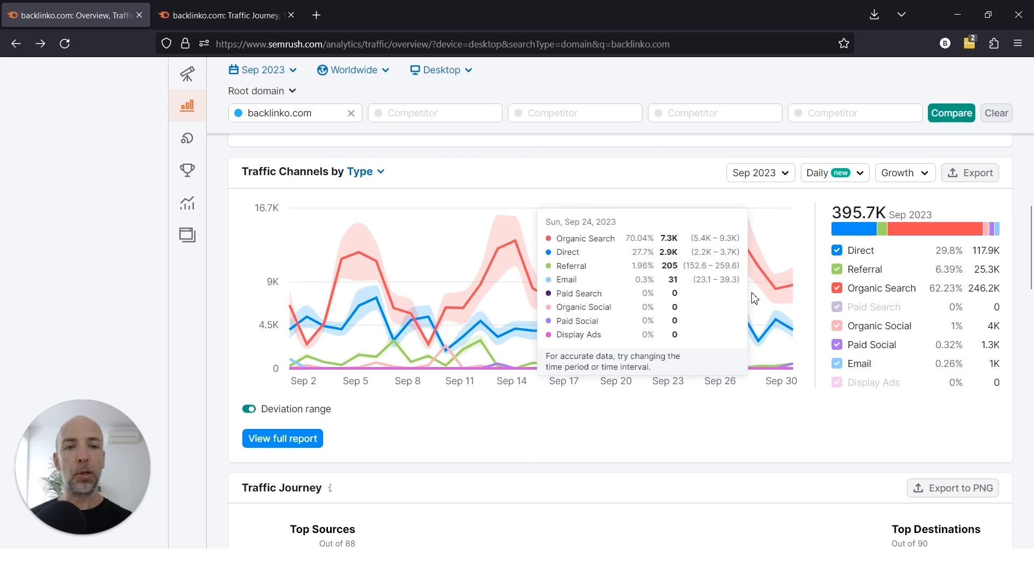
{"action": "mouse_move", "coordinate": [860, 257]}
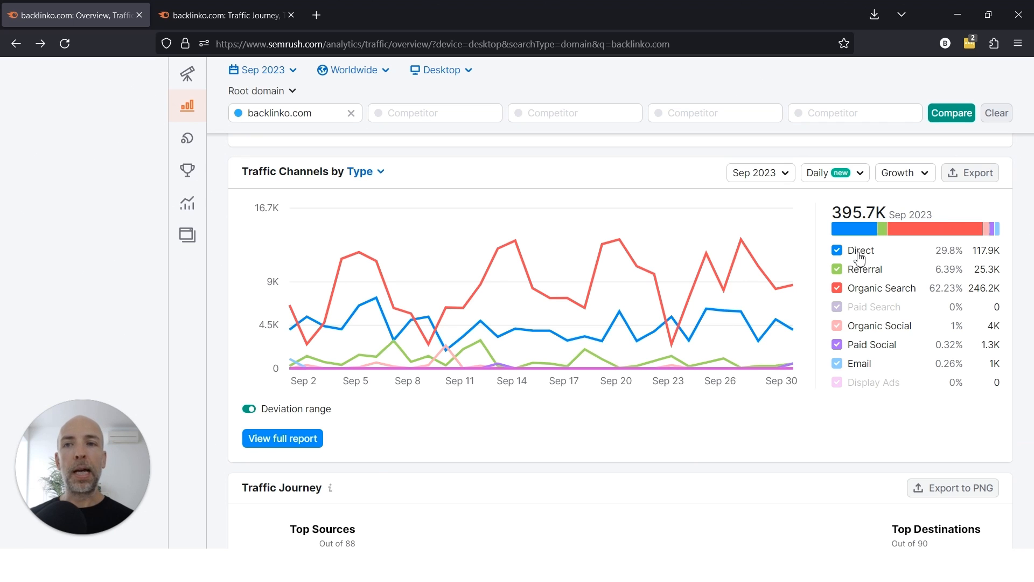
{"action": "mouse_move", "coordinate": [863, 256]}
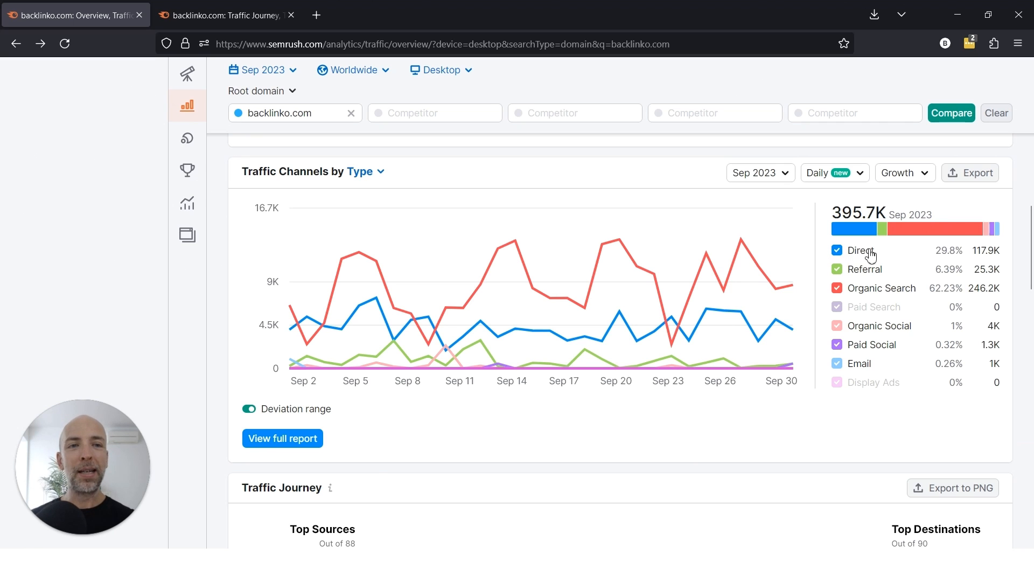
{"action": "mouse_move", "coordinate": [879, 257]}
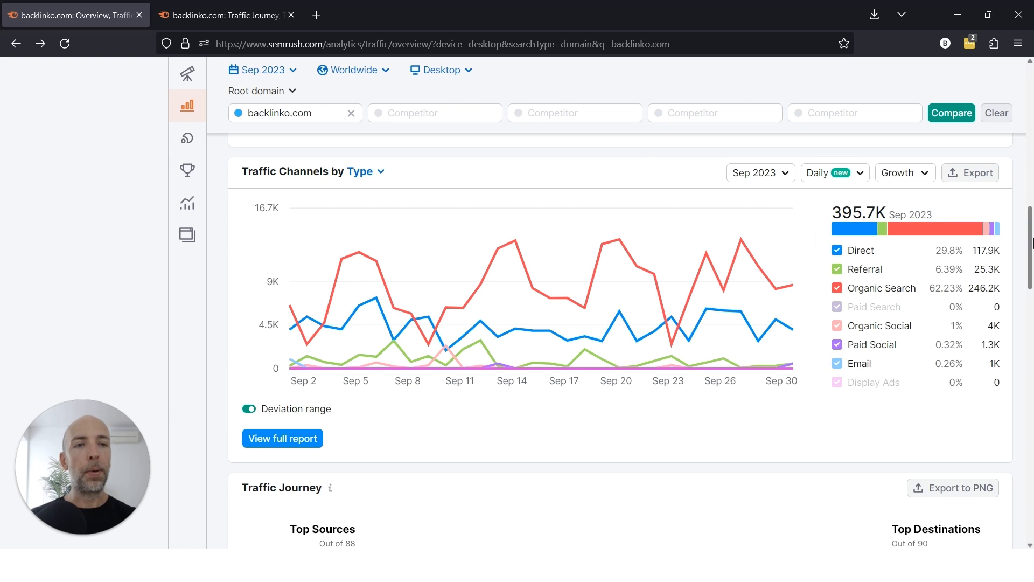
Scroll down to the Traffic Journey flow showing Google organic 54.89% of sources and google.com 47% of destinations
{"action": "scroll", "scroll_direction": "down", "scroll_amount": 3}
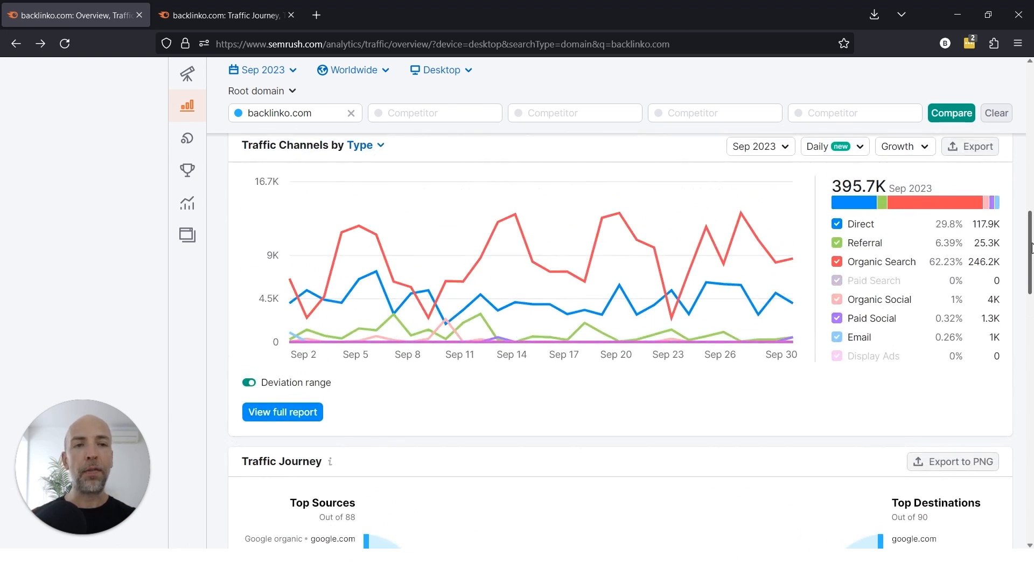
{"action": "scroll", "scroll_direction": "down", "scroll_amount": 3}
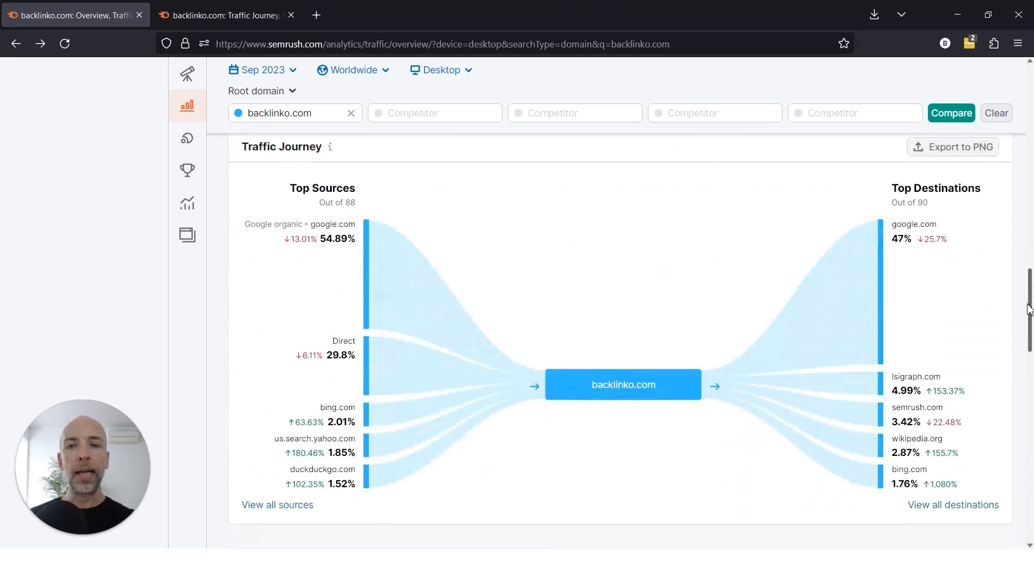
{"action": "scroll", "scroll_direction": "down", "scroll_amount": 3}
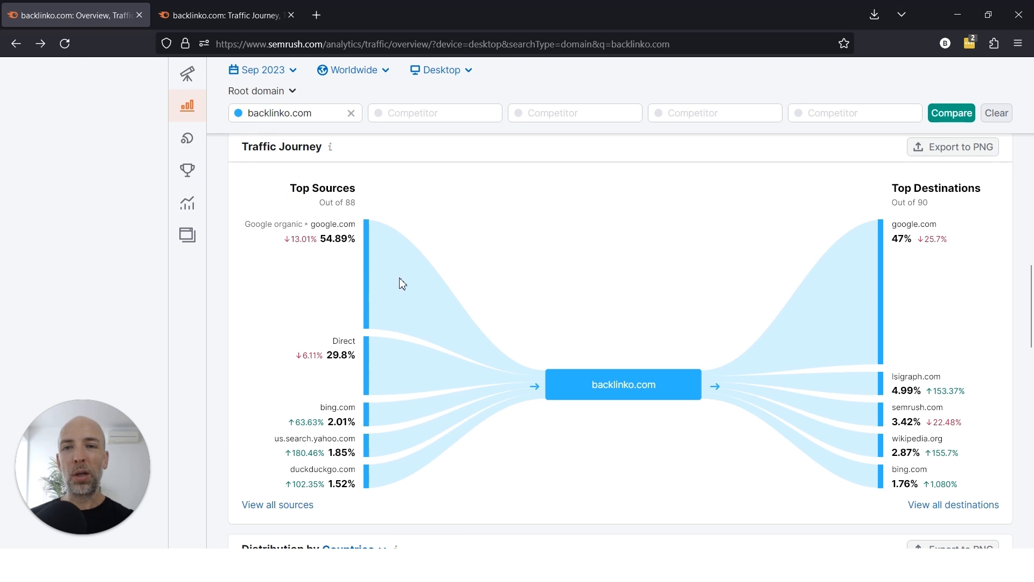
{"action": "mouse_move", "coordinate": [277, 505]}
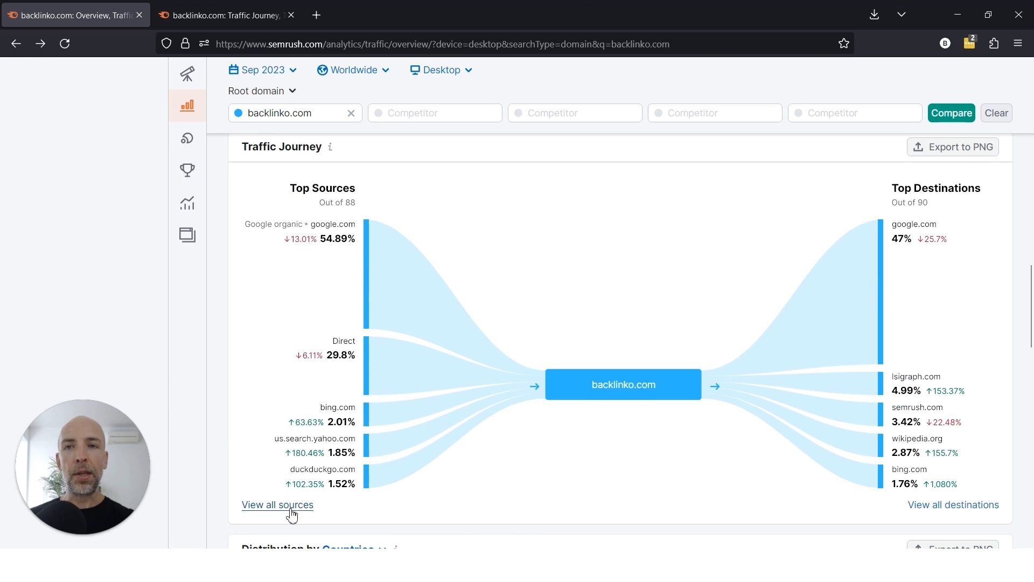
View all sources to list backlinko.com's 88 traffic sources in Traffic Journey Details
{"action": "left_click", "coordinate": [277, 505]}
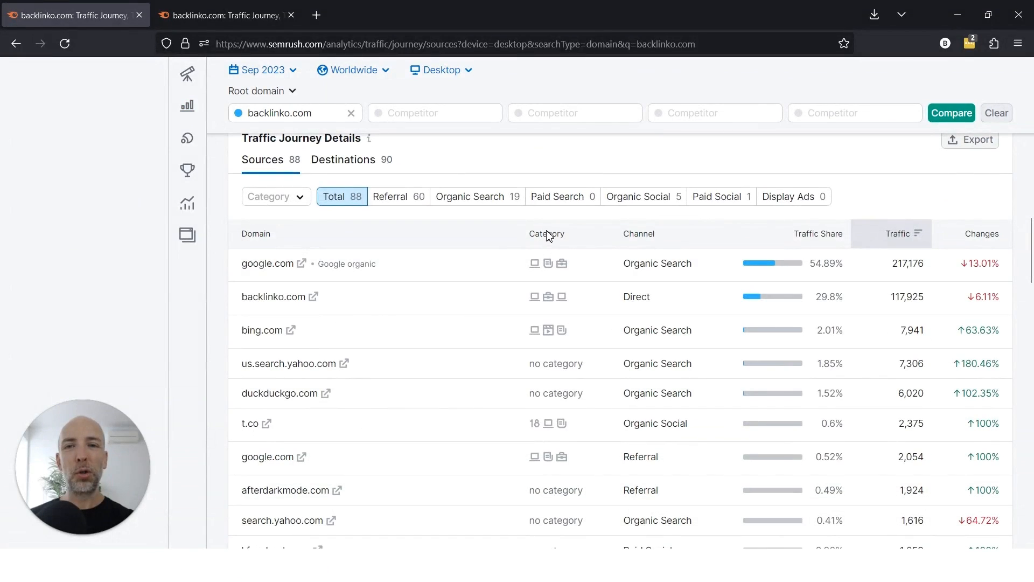
{"action": "mouse_move", "coordinate": [424, 323]}
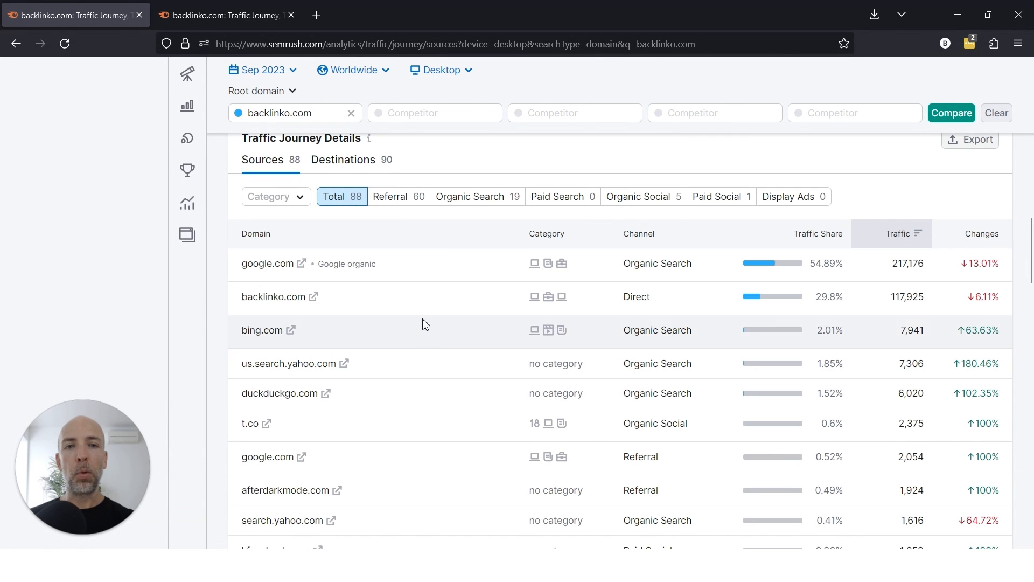
{"action": "mouse_move", "coordinate": [256, 234]}
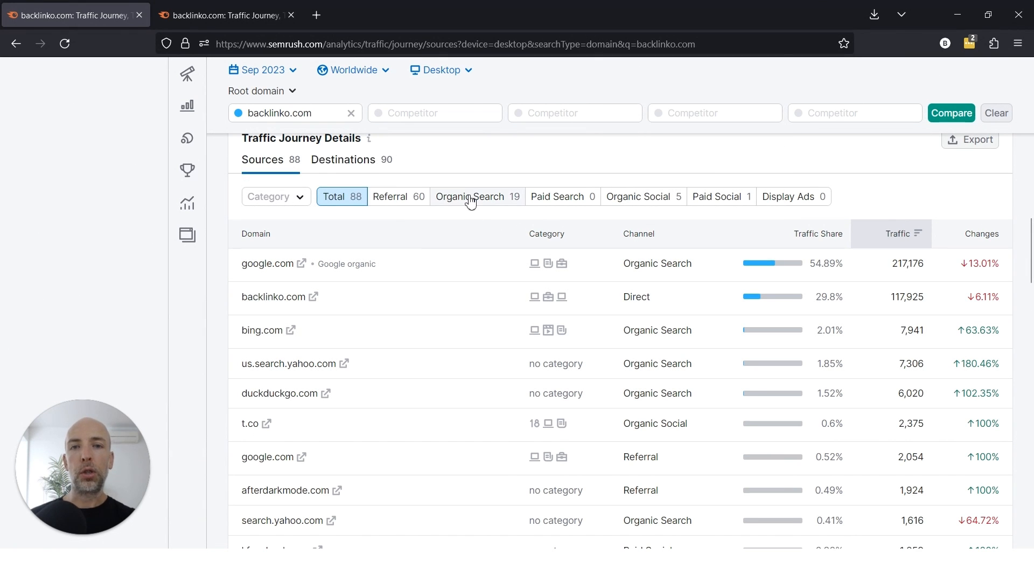
{"action": "mouse_move", "coordinate": [424, 199]}
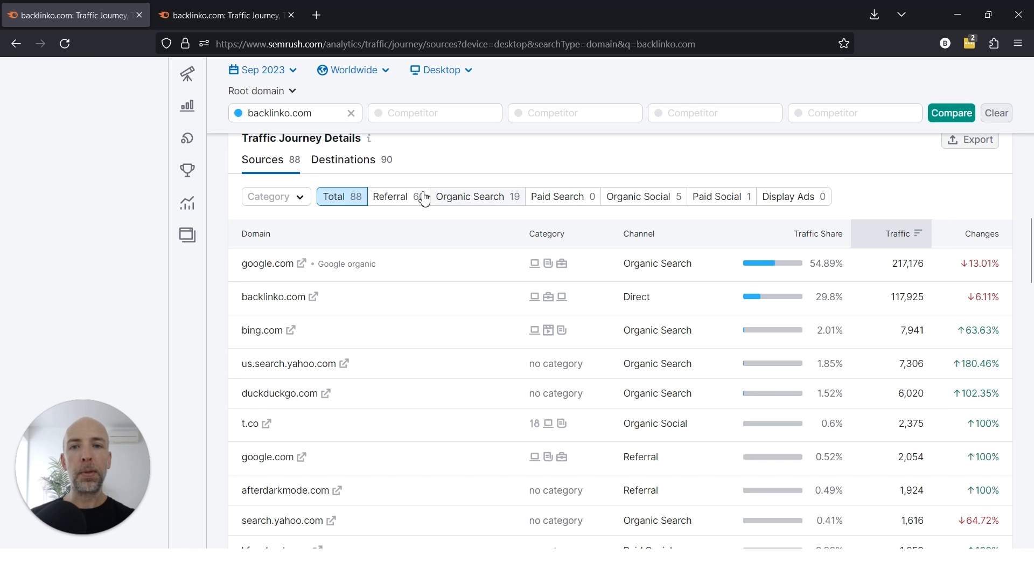
Filter the source list to the 19 organic search sources led by google.com, bing.com and Yahoo
{"action": "left_click", "coordinate": [471, 196]}
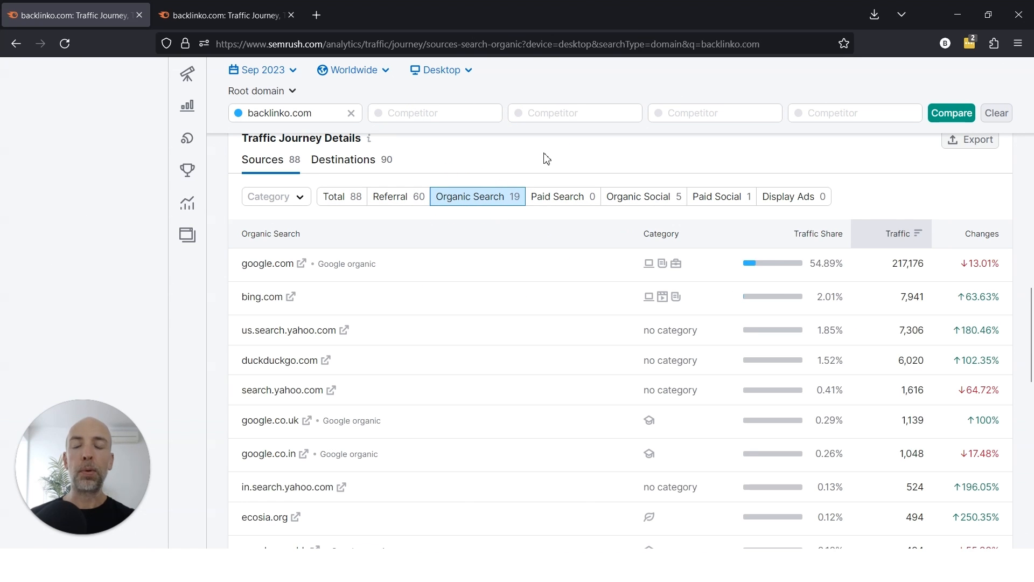
{"action": "mouse_move", "coordinate": [526, 267]}
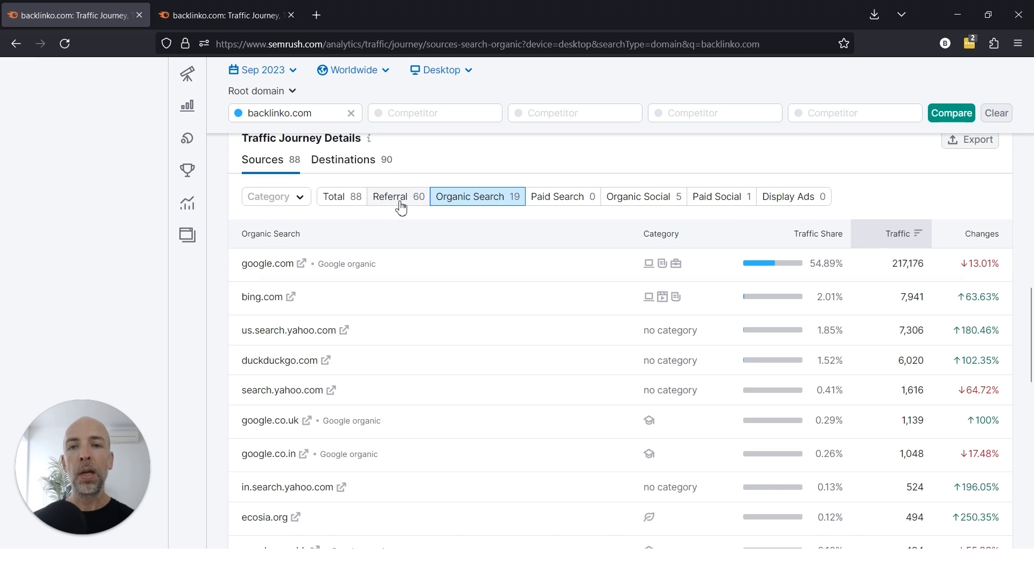
{"action": "left_click", "coordinate": [390, 196]}
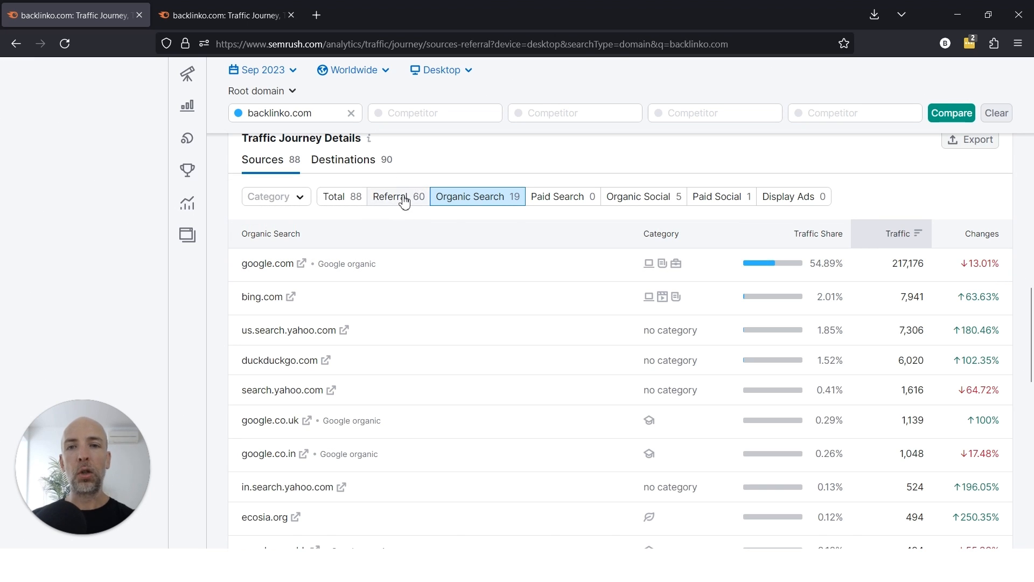
Filter to the 60 referral sources and browse them, led by google.com, afterdarkmode.com and topicranker.com
{"action": "left_click", "coordinate": [398, 196]}
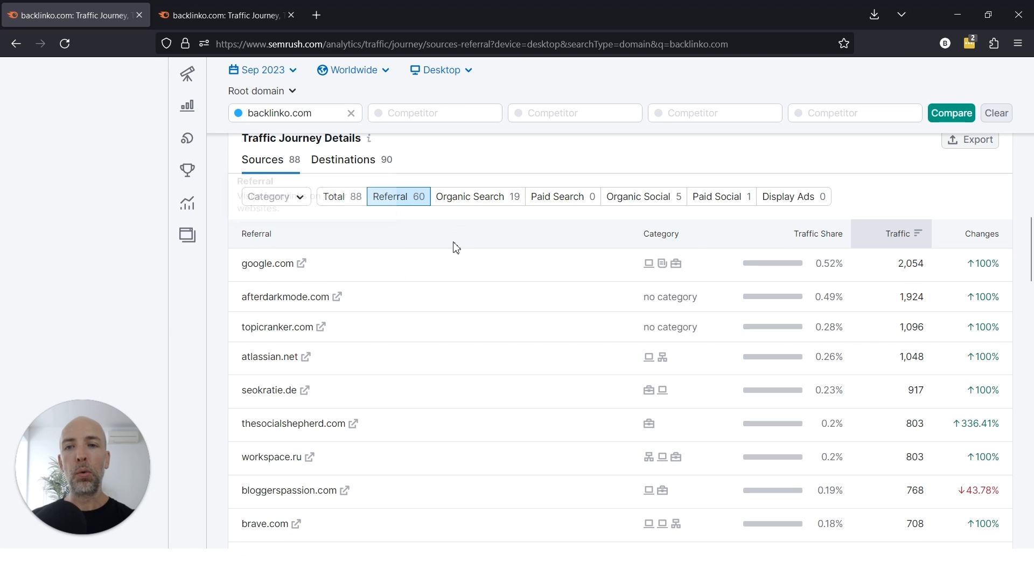
{"action": "mouse_move", "coordinate": [448, 388]}
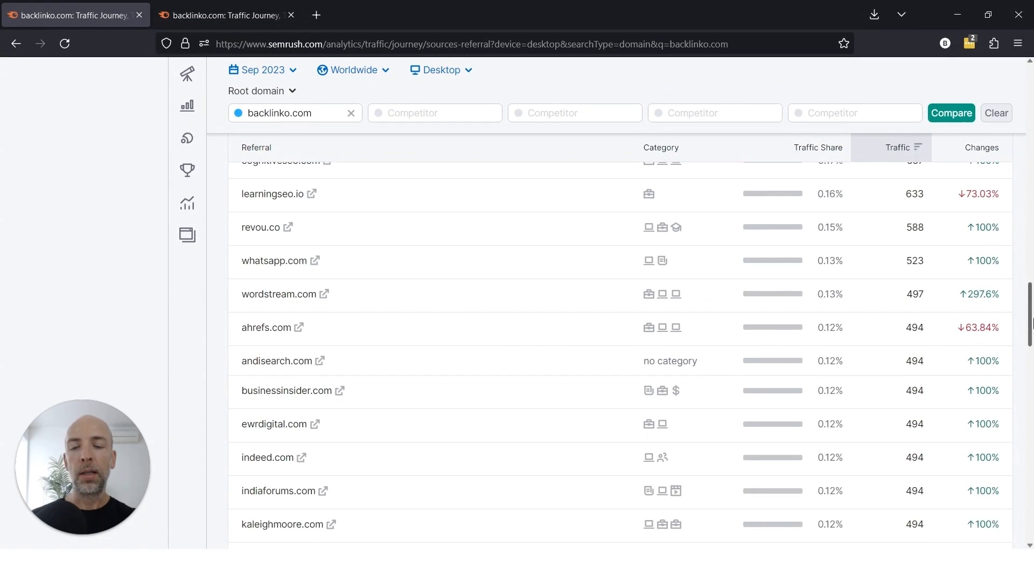
{"action": "scroll", "scroll_direction": "down", "scroll_amount": 3}
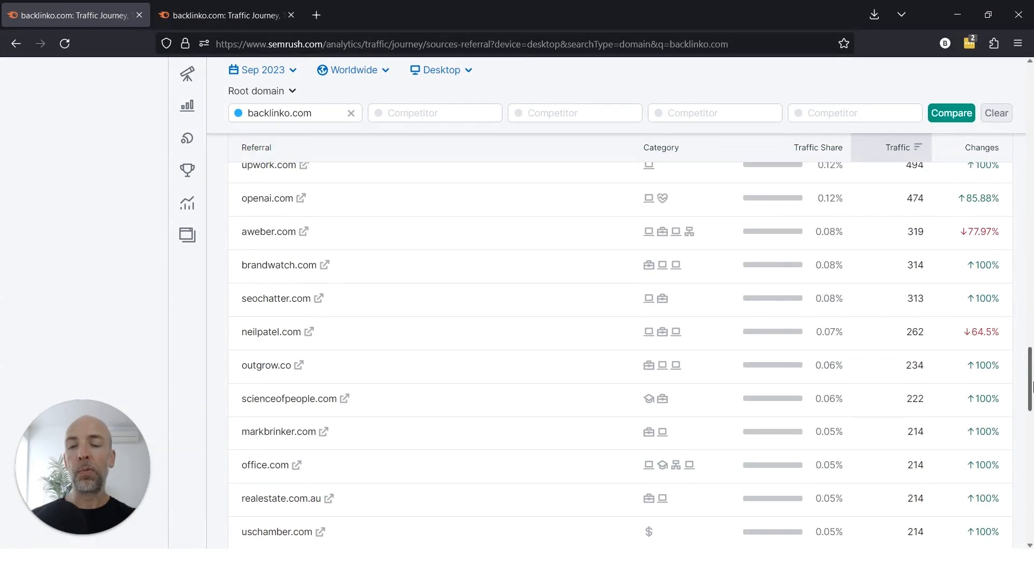
{"action": "scroll", "scroll_direction": "up", "scroll_amount": 3}
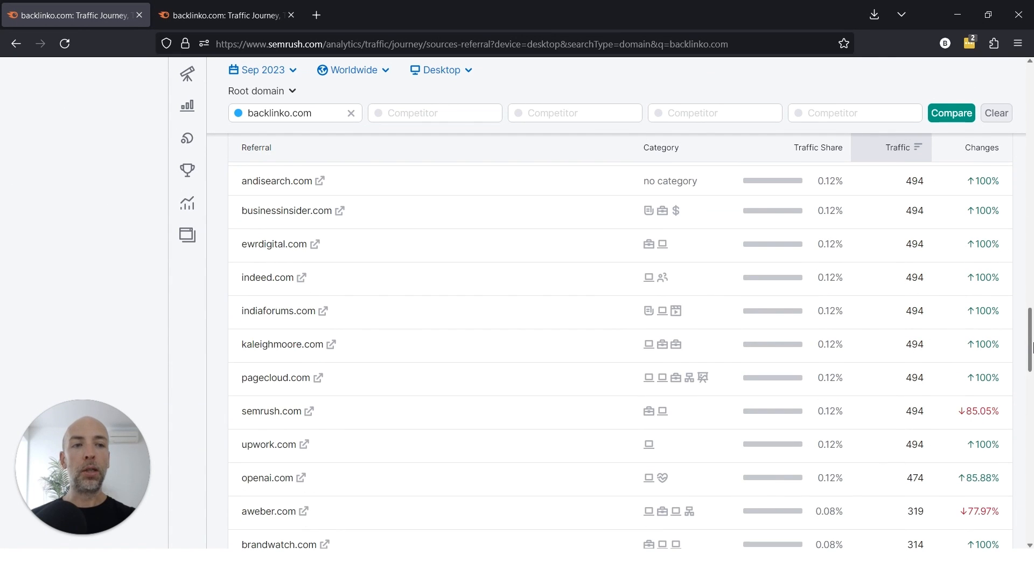
{"action": "scroll", "scroll_direction": "up", "scroll_amount": 3}
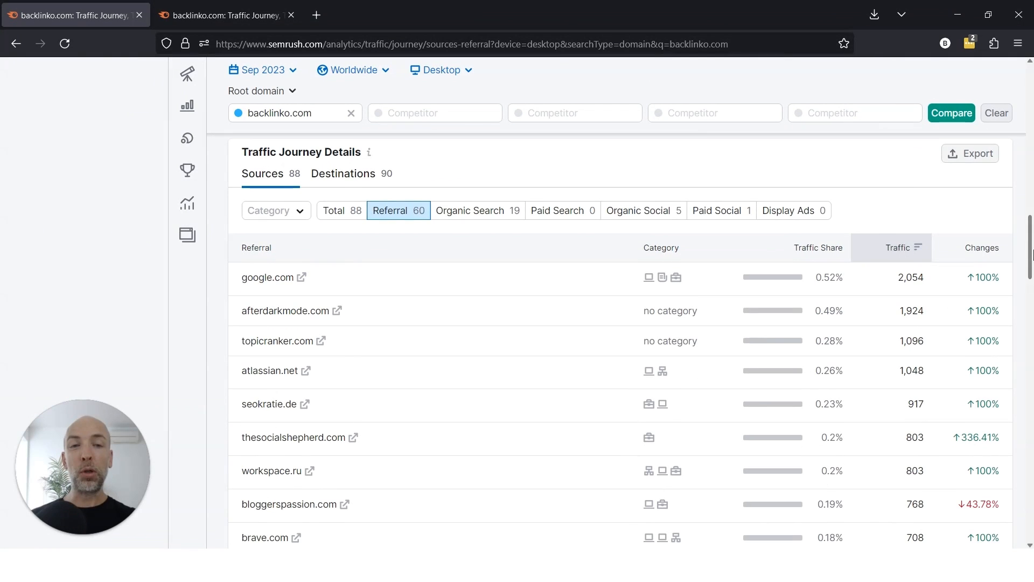
{"action": "left_click", "coordinate": [720, 211]}
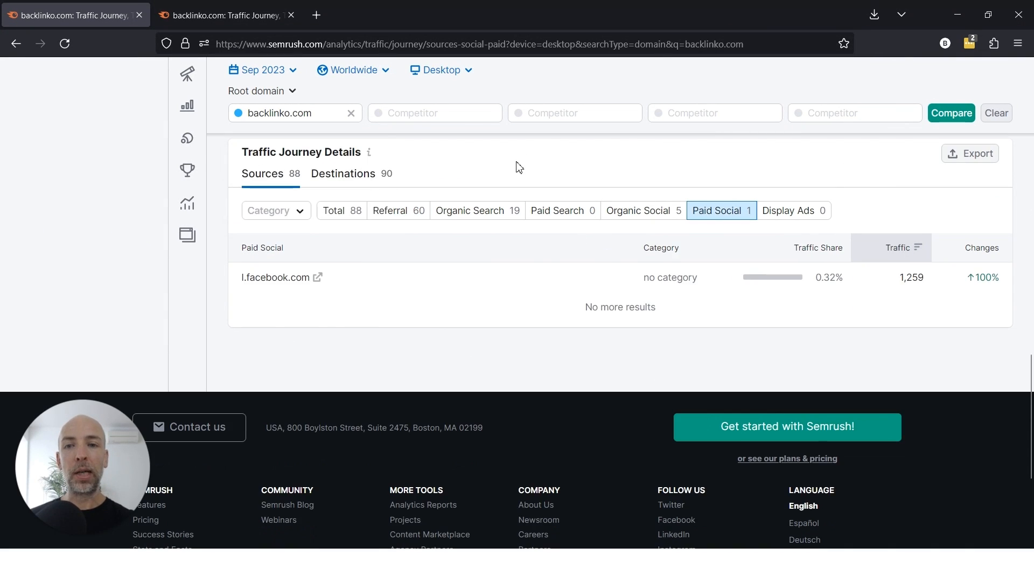
{"action": "left_click", "coordinate": [397, 210]}
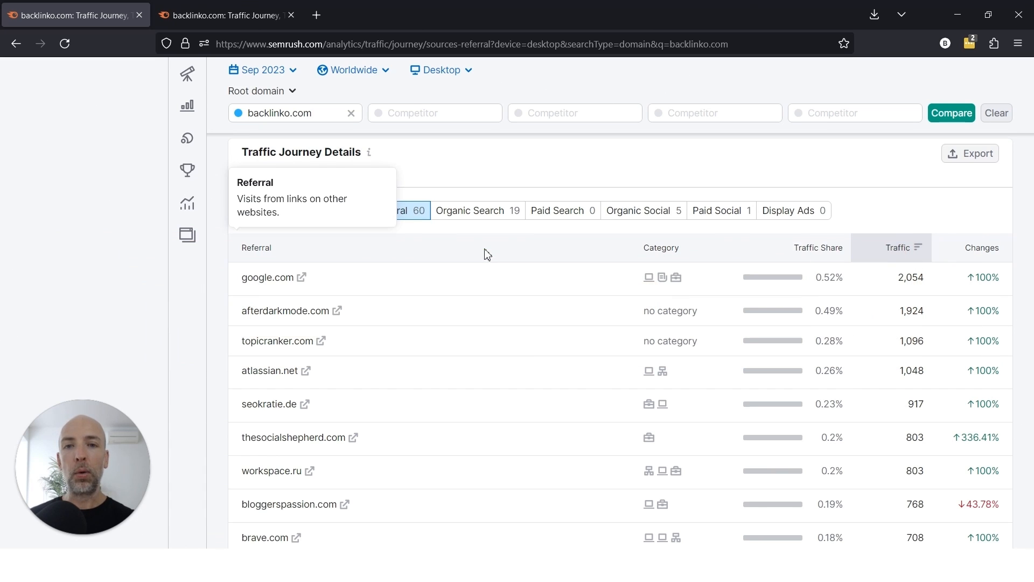
{"action": "mouse_move", "coordinate": [470, 185]}
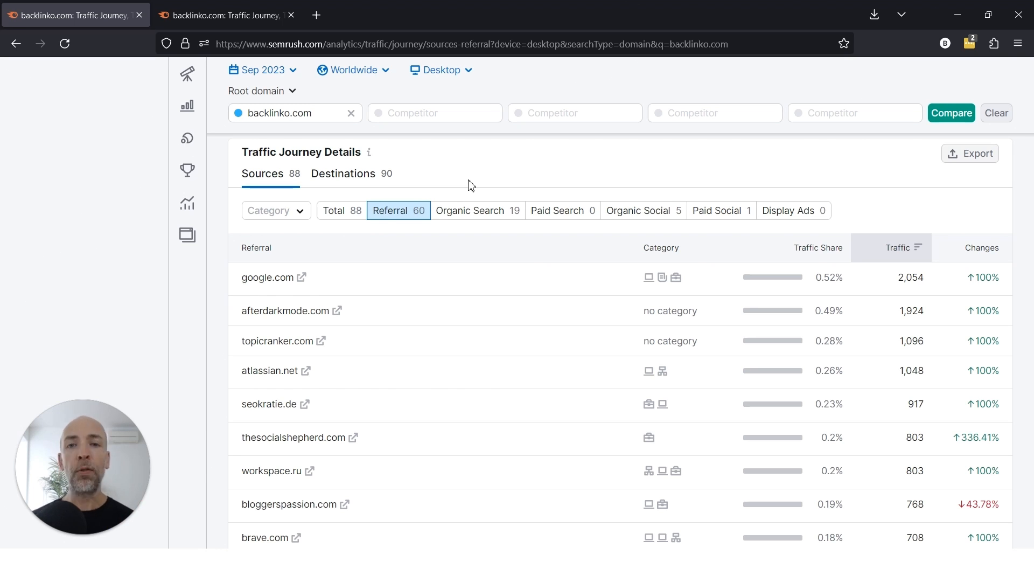
{"action": "scroll", "scroll_direction": "down", "scroll_amount": 3}
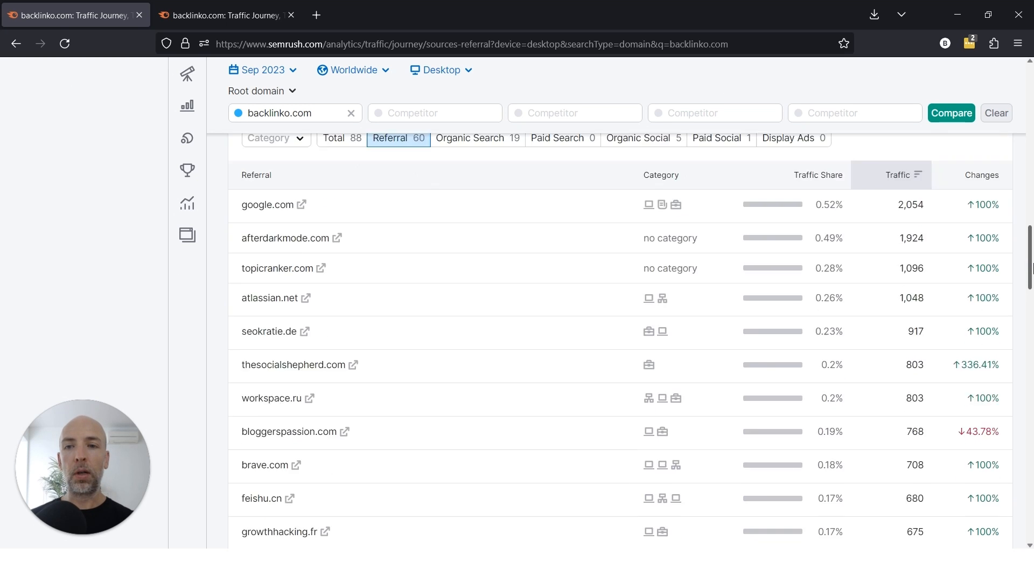
{"action": "scroll", "scroll_direction": "down", "scroll_amount": 3}
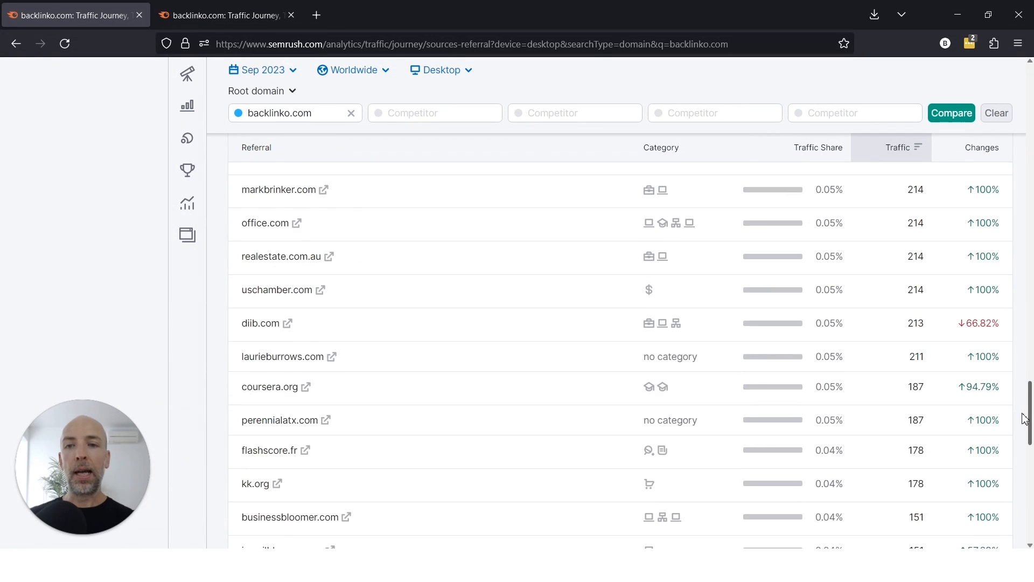
{"action": "scroll", "scroll_direction": "up", "scroll_amount": 3}
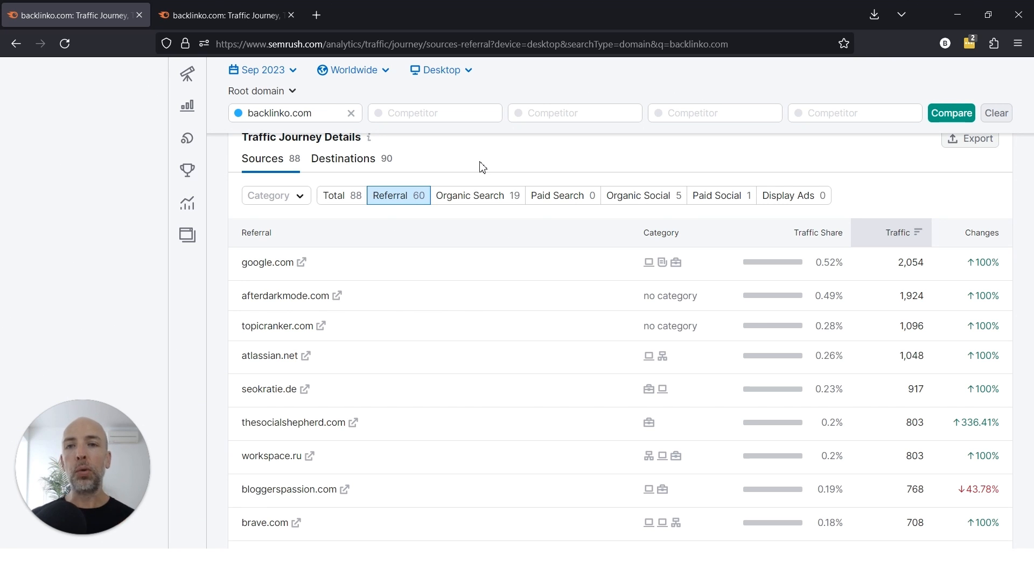
{"action": "mouse_move", "coordinate": [421, 185]}
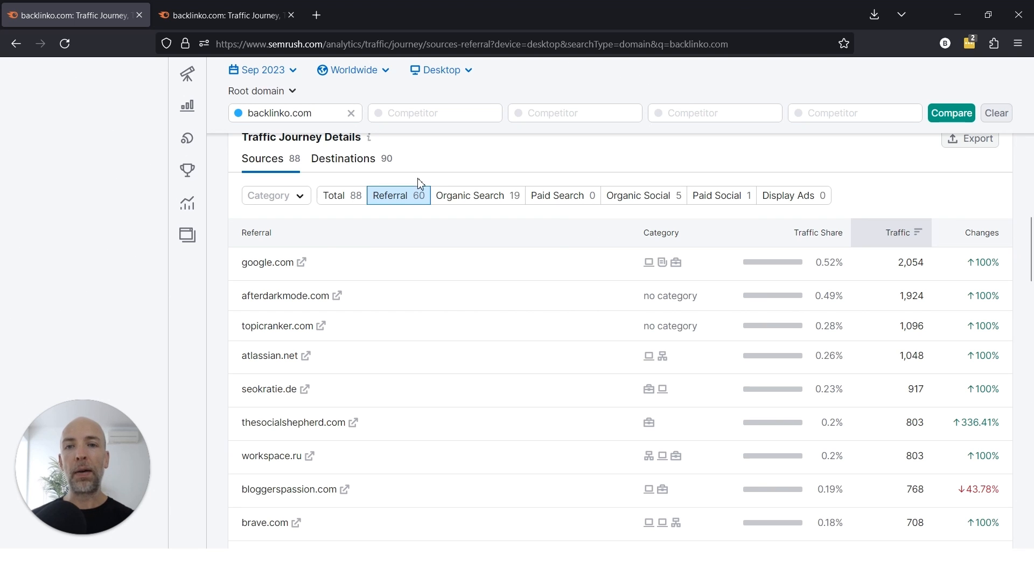
{"action": "mouse_move", "coordinate": [416, 171]}
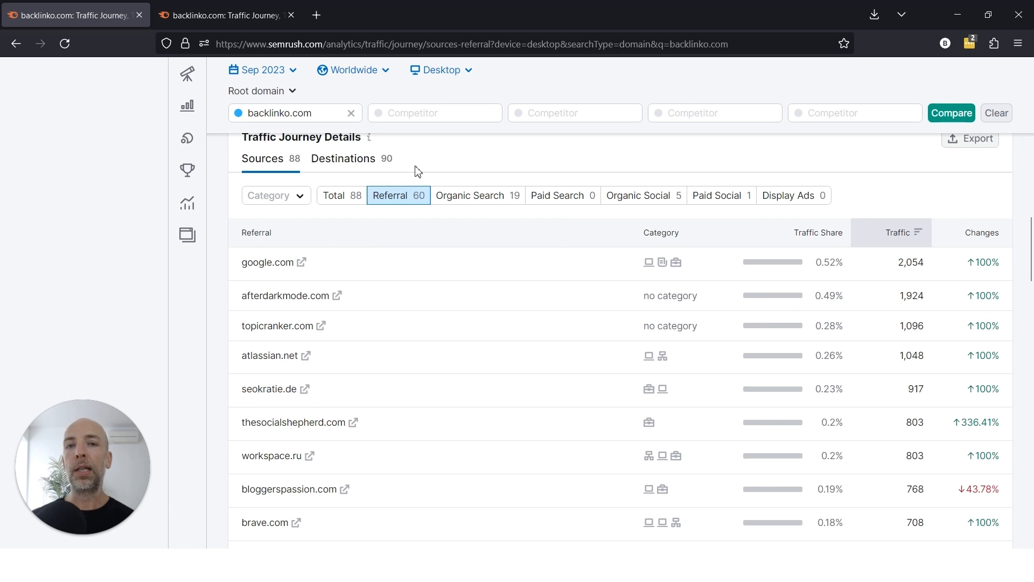
Switch the filter from organic search to the 5 organic social sources led by t.co
{"action": "left_click", "coordinate": [477, 195]}
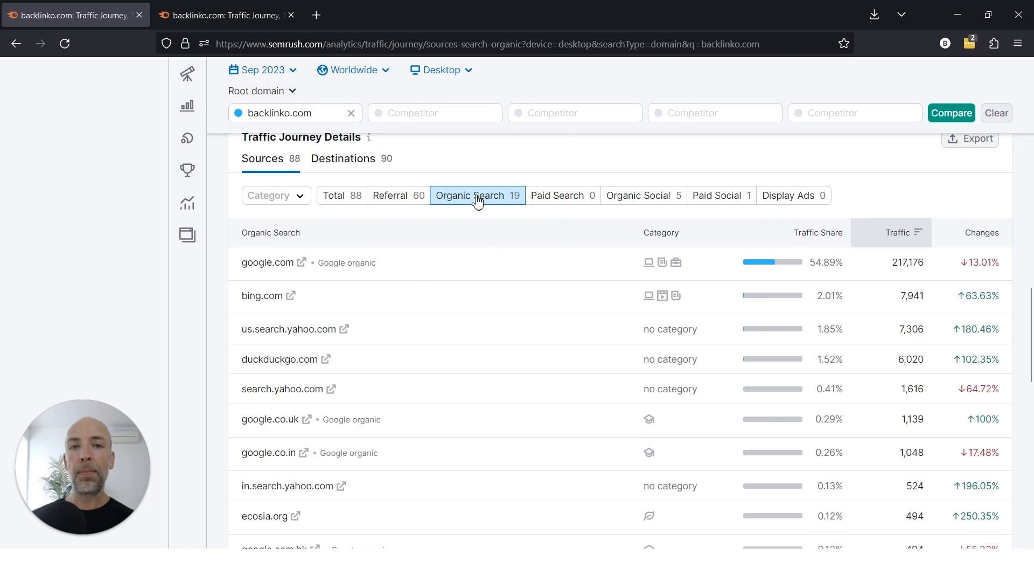
{"action": "left_click", "coordinate": [642, 195]}
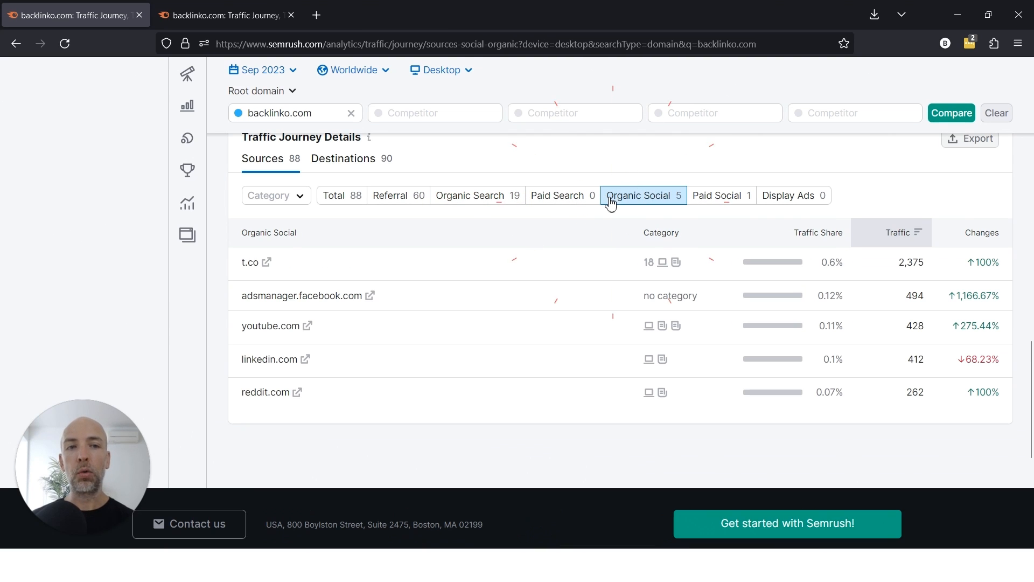
{"action": "mouse_move", "coordinate": [667, 160]}
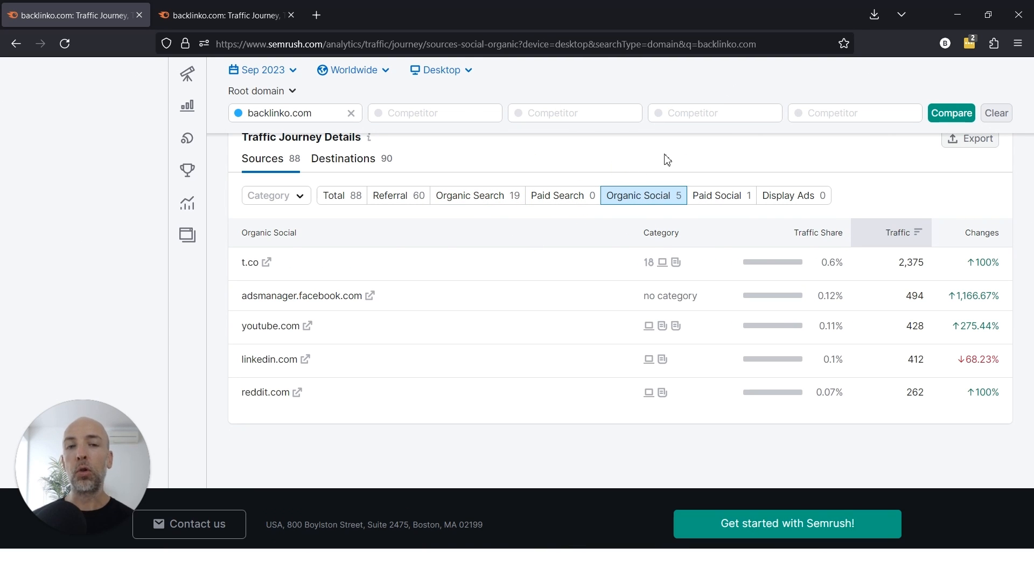
{"action": "mouse_move", "coordinate": [631, 203]}
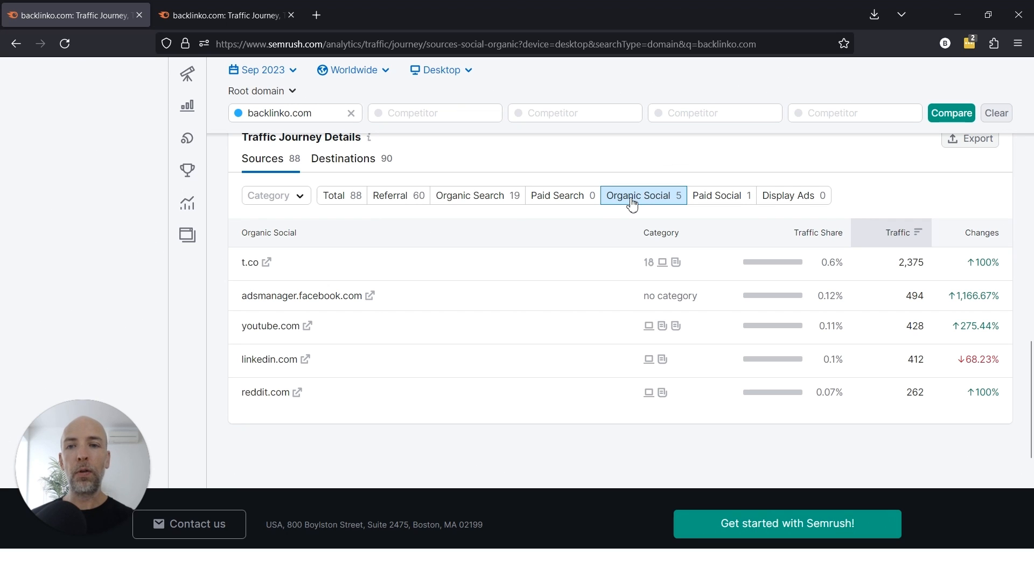
{"action": "mouse_move", "coordinate": [472, 453]}
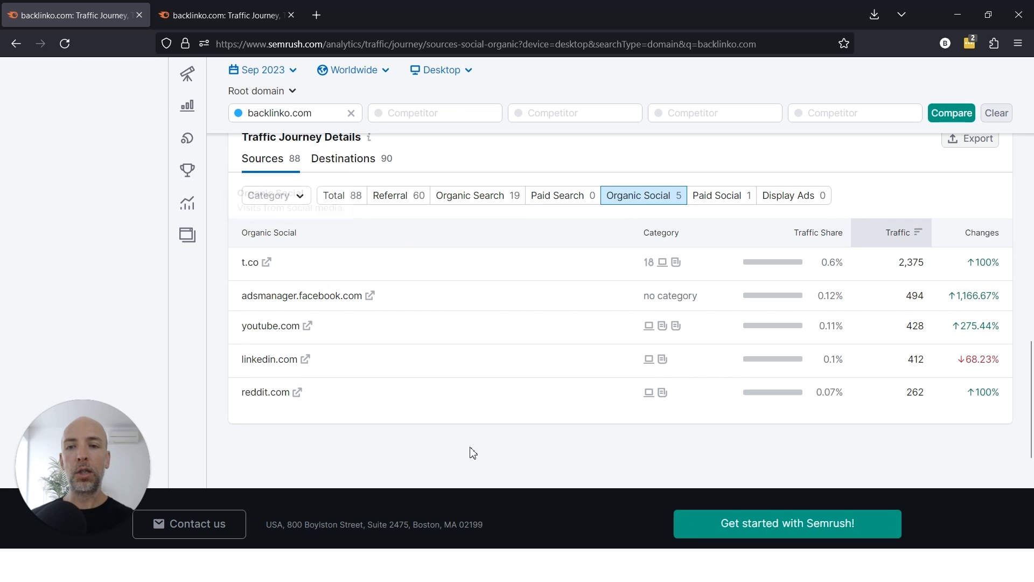
{"action": "mouse_move", "coordinate": [496, 408]}
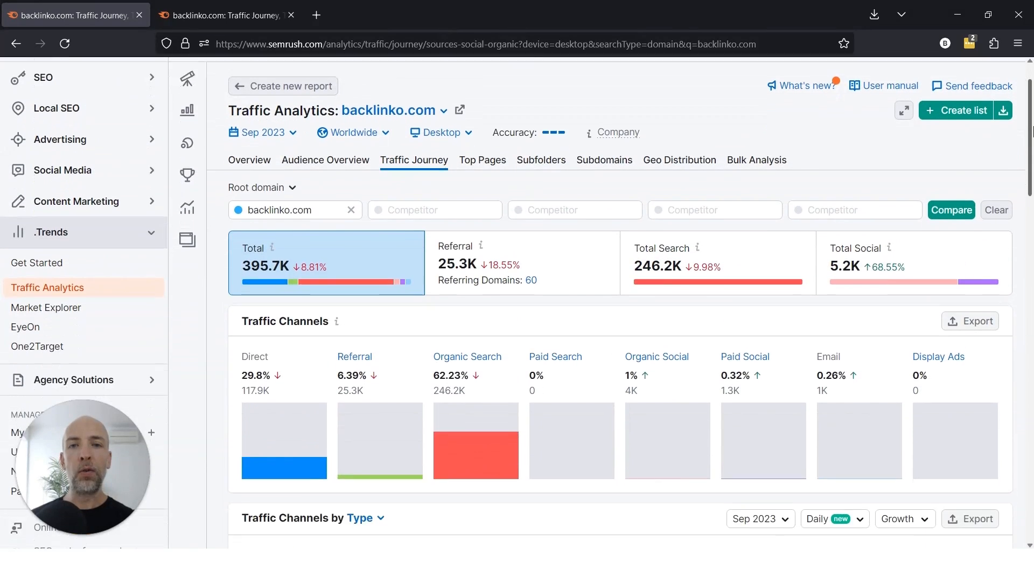
Return to the channel totals: 395.7K visits, 25.3K referral and 5.2K social
{"action": "scroll", "scroll_direction": "down", "scroll_amount": 3}
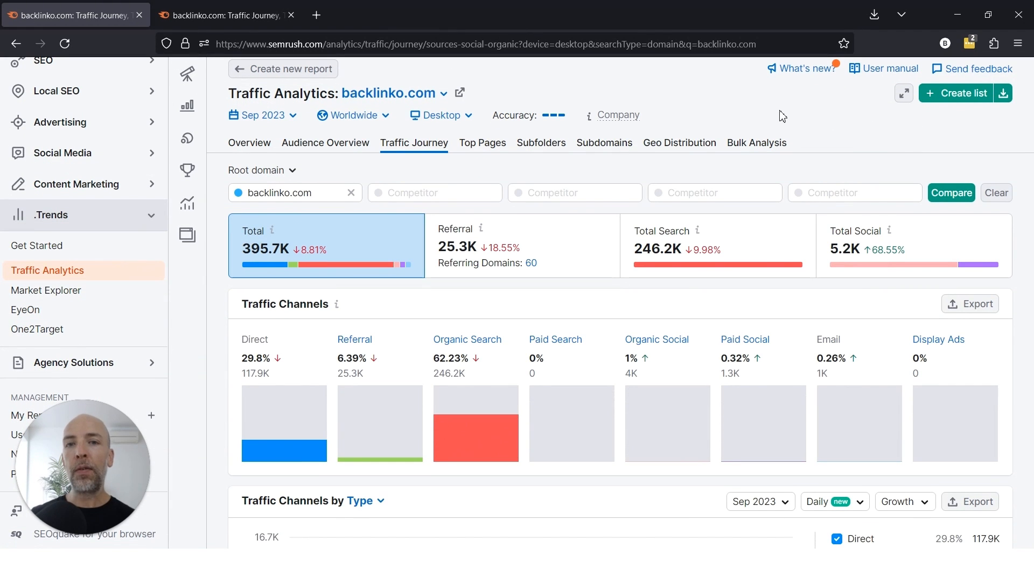
{"action": "mouse_move", "coordinate": [534, 140]}
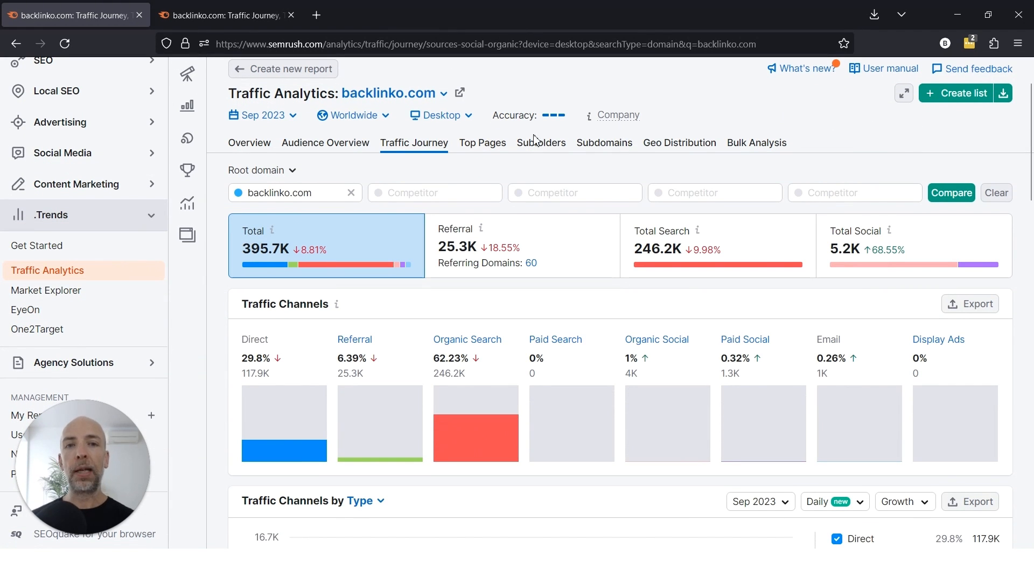
{"action": "left_click", "coordinate": [482, 142]}
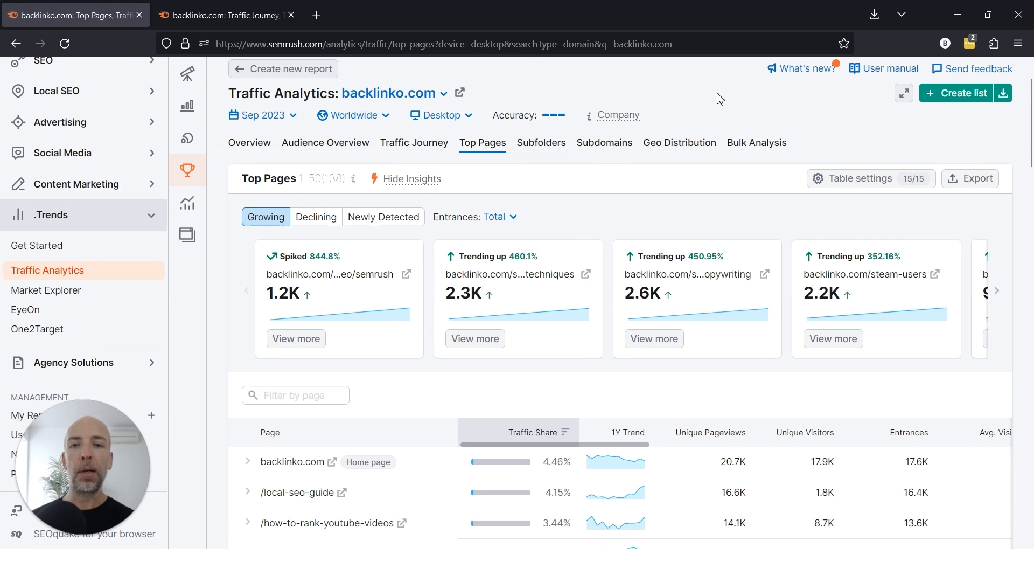
{"action": "scroll", "scroll_direction": "down", "scroll_amount": 3}
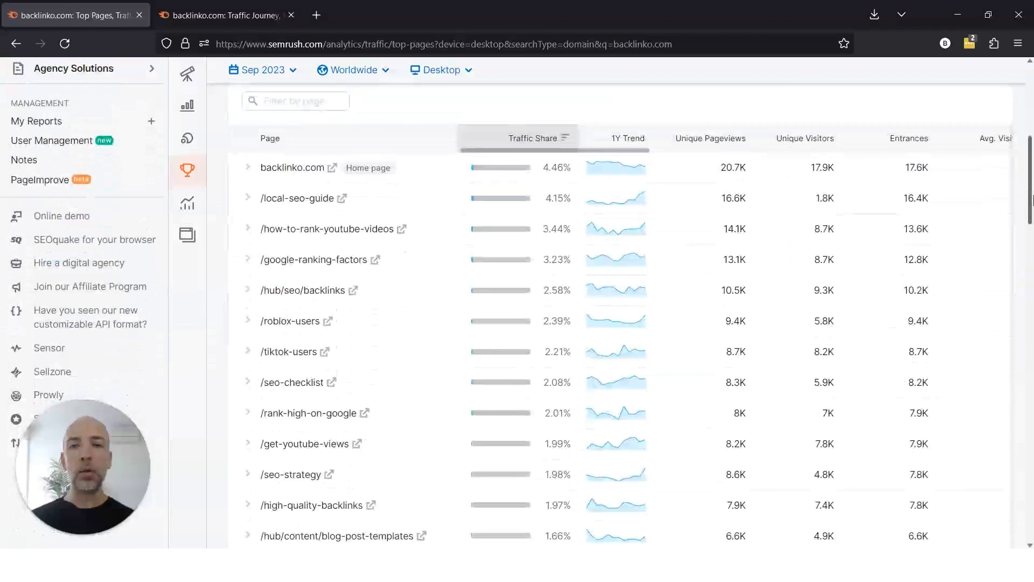
{"action": "scroll", "scroll_direction": "up", "scroll_amount": 3}
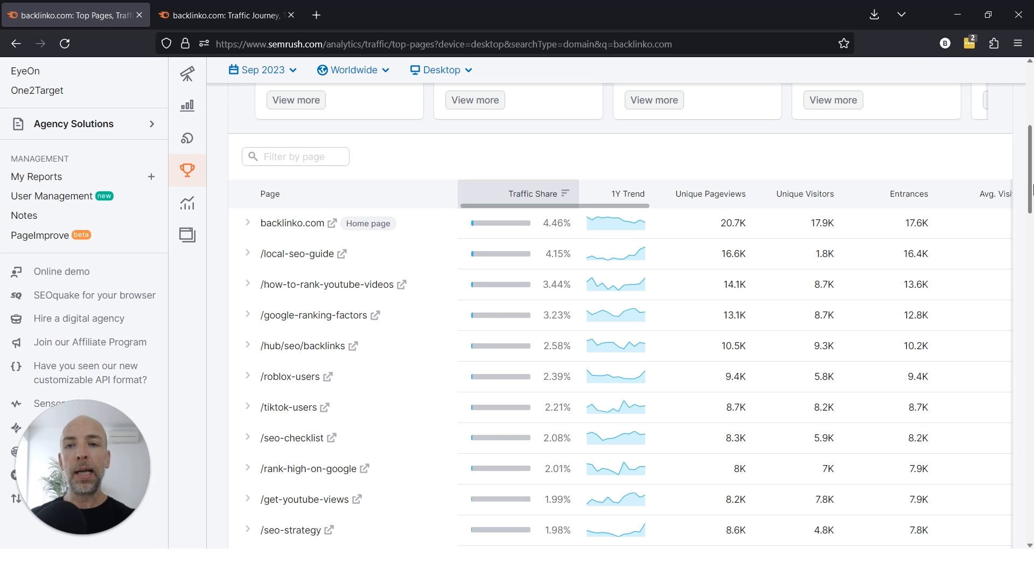
{"action": "mouse_move", "coordinate": [908, 194]}
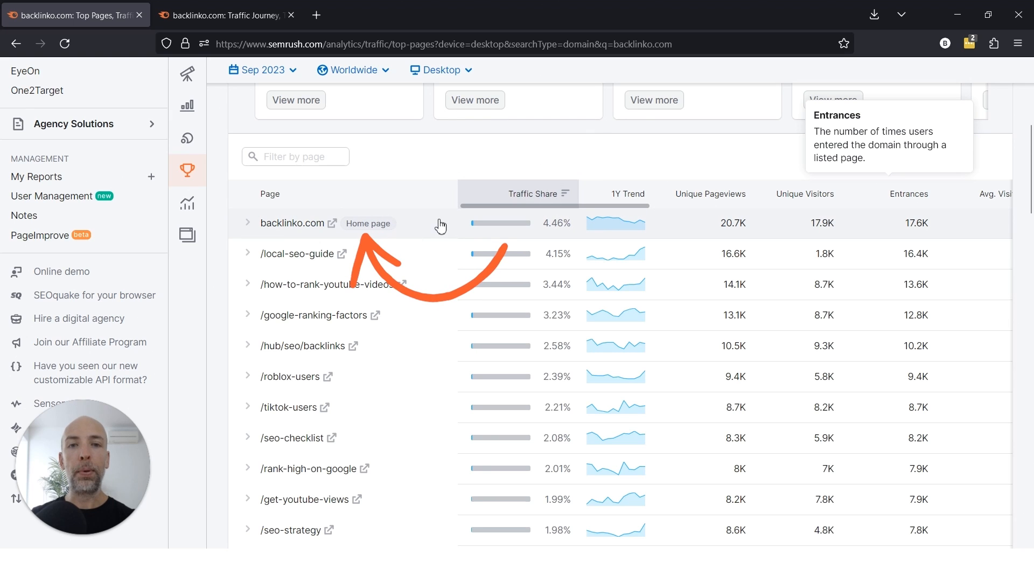
{"action": "mouse_move", "coordinate": [552, 228]}
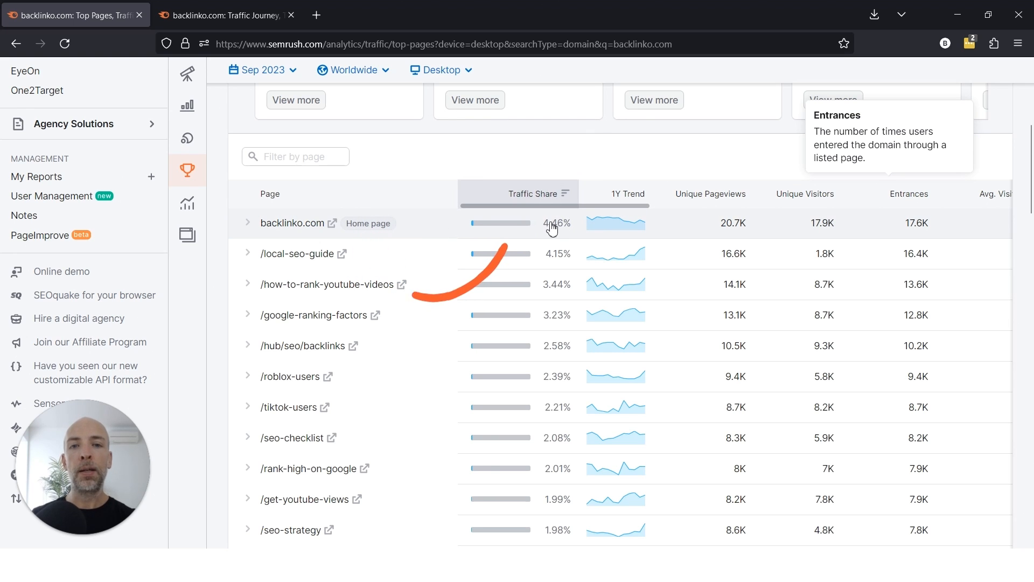
{"action": "mouse_move", "coordinate": [493, 164]}
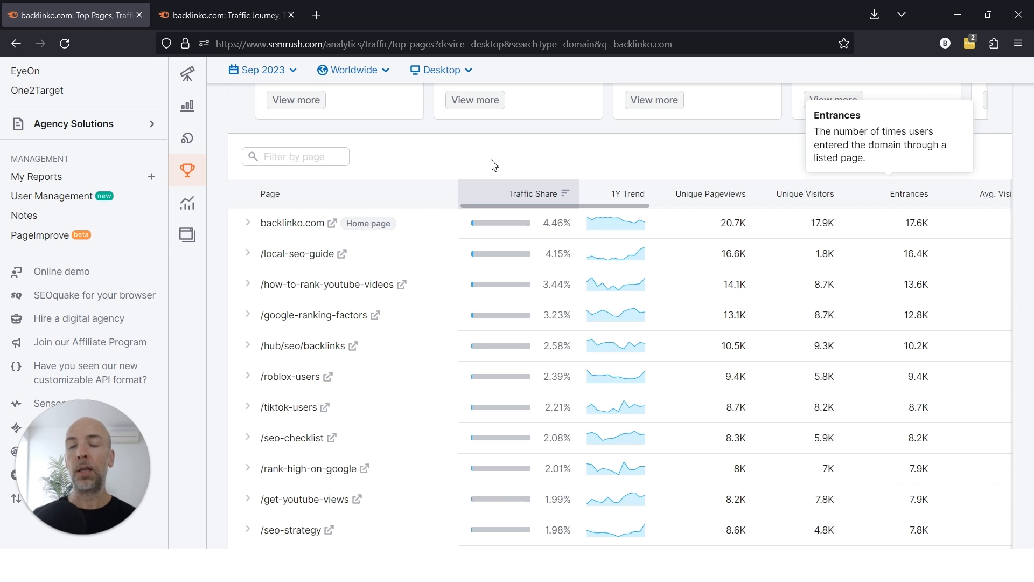
{"action": "mouse_move", "coordinate": [403, 257]}
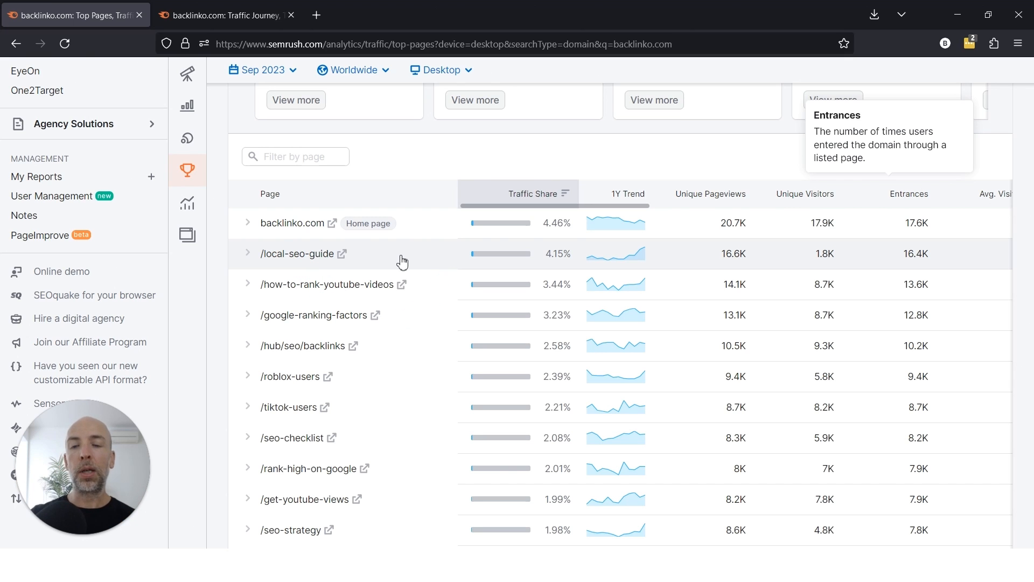
{"action": "mouse_move", "coordinate": [440, 289]}
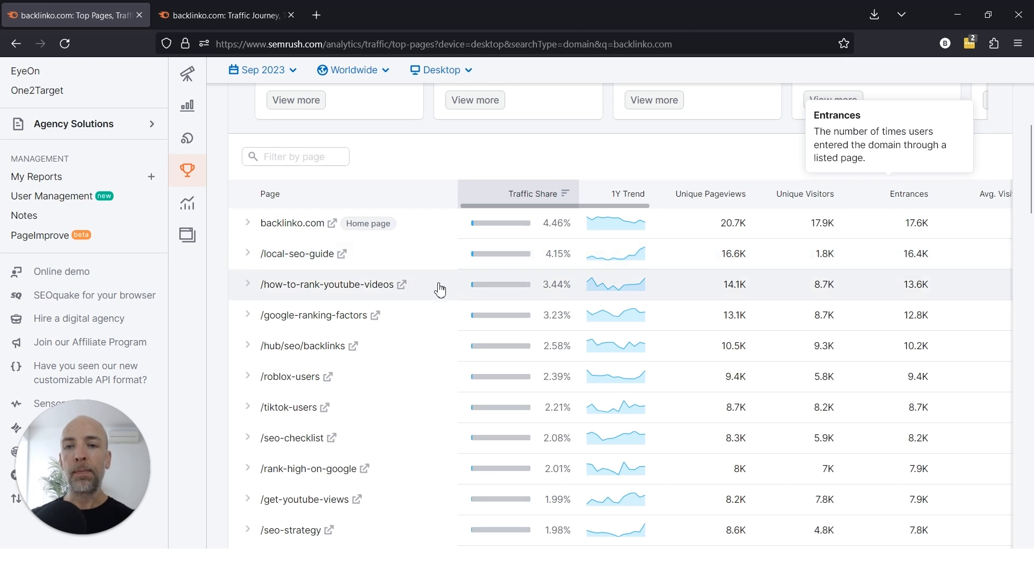
{"action": "scroll", "scroll_direction": "down", "scroll_amount": 3}
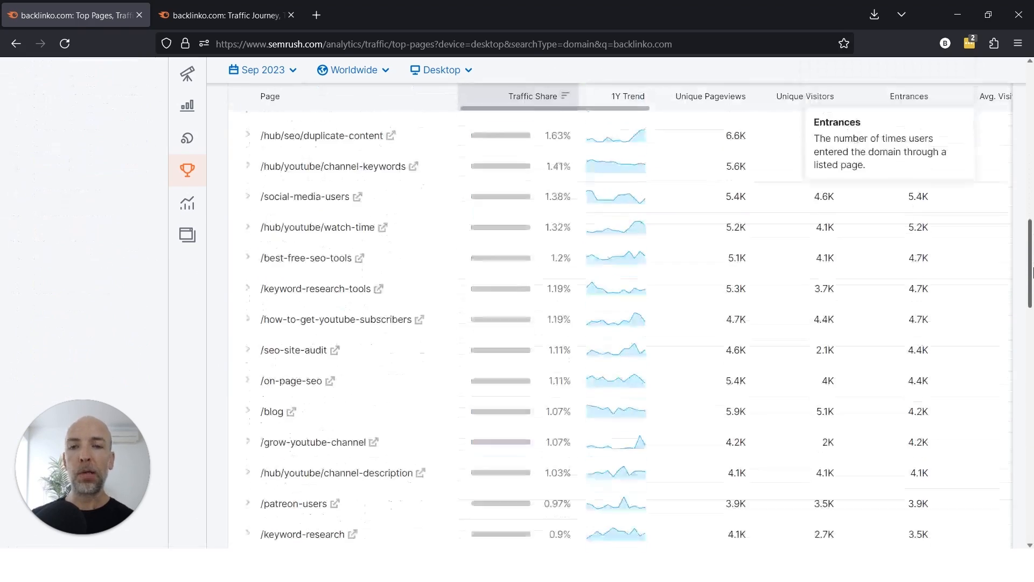
{"action": "scroll", "scroll_direction": "down", "scroll_amount": 3}
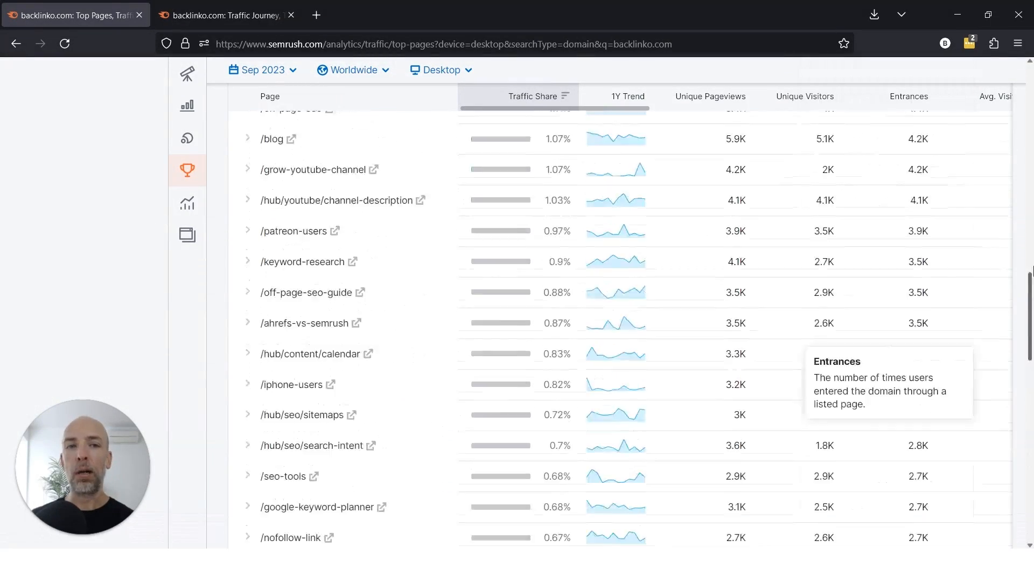
{"action": "scroll", "scroll_direction": "up", "scroll_amount": 3}
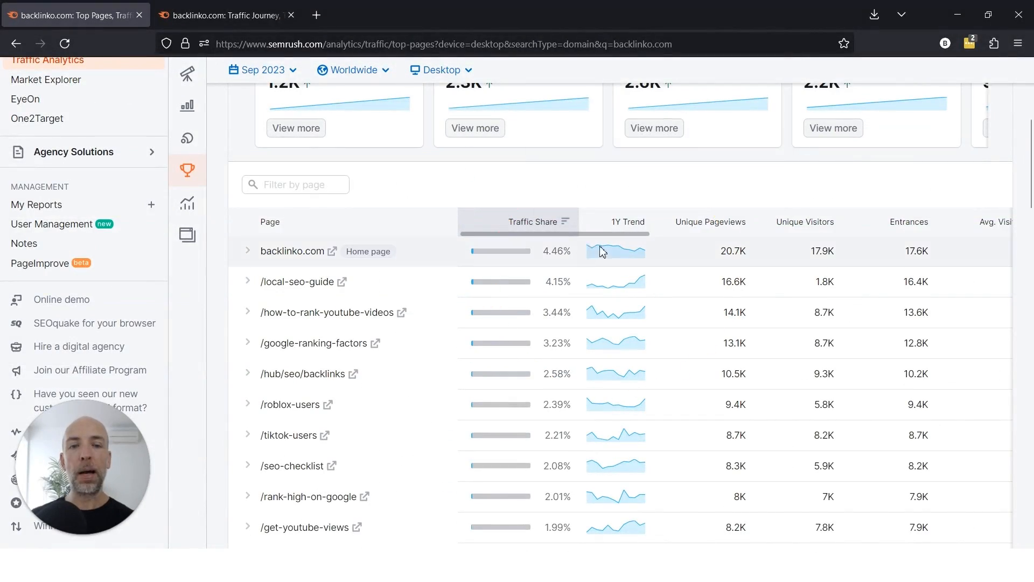
{"action": "mouse_move", "coordinate": [628, 282]}
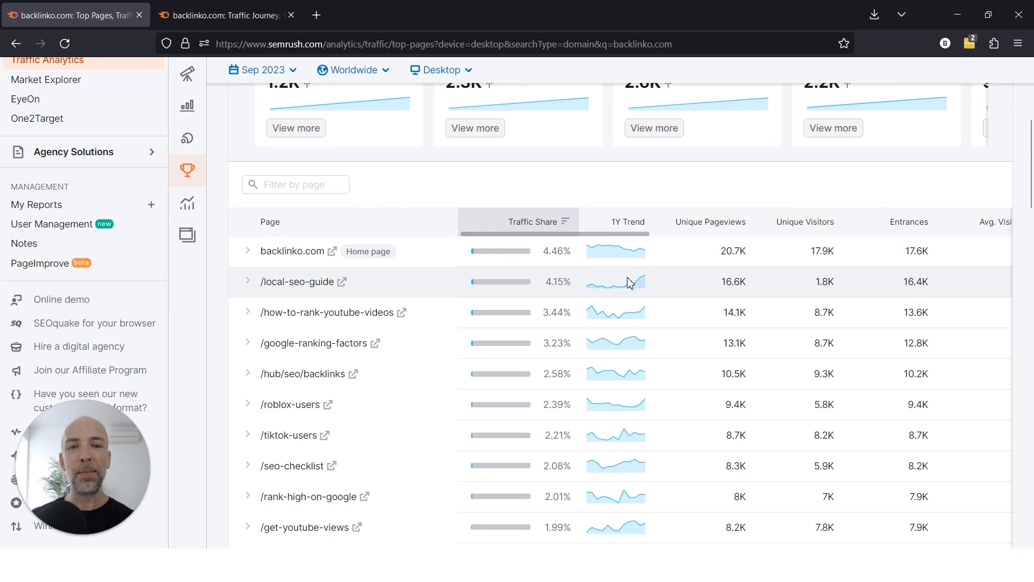
{"action": "mouse_move", "coordinate": [648, 277]}
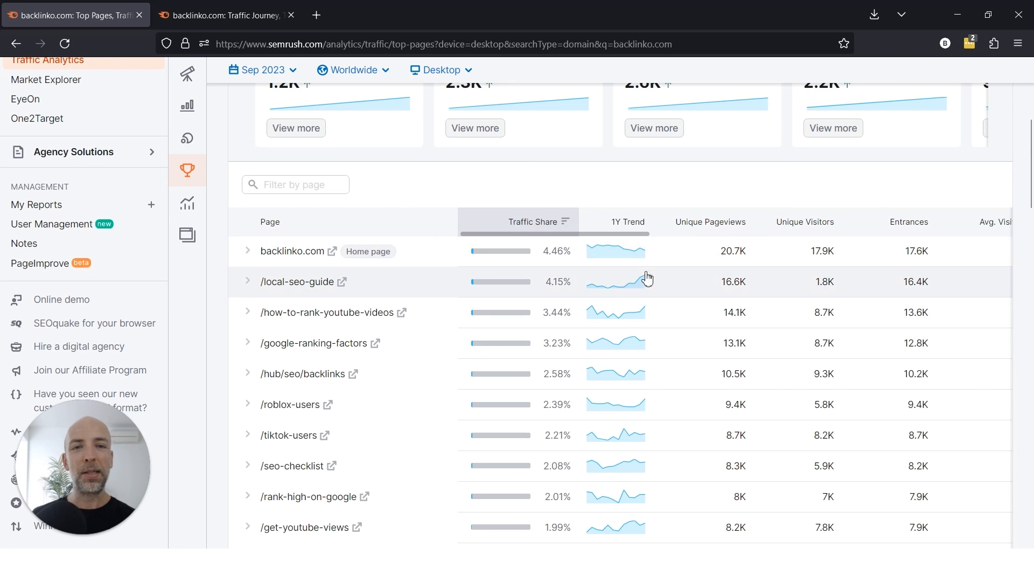
{"action": "mouse_move", "coordinate": [607, 408]}
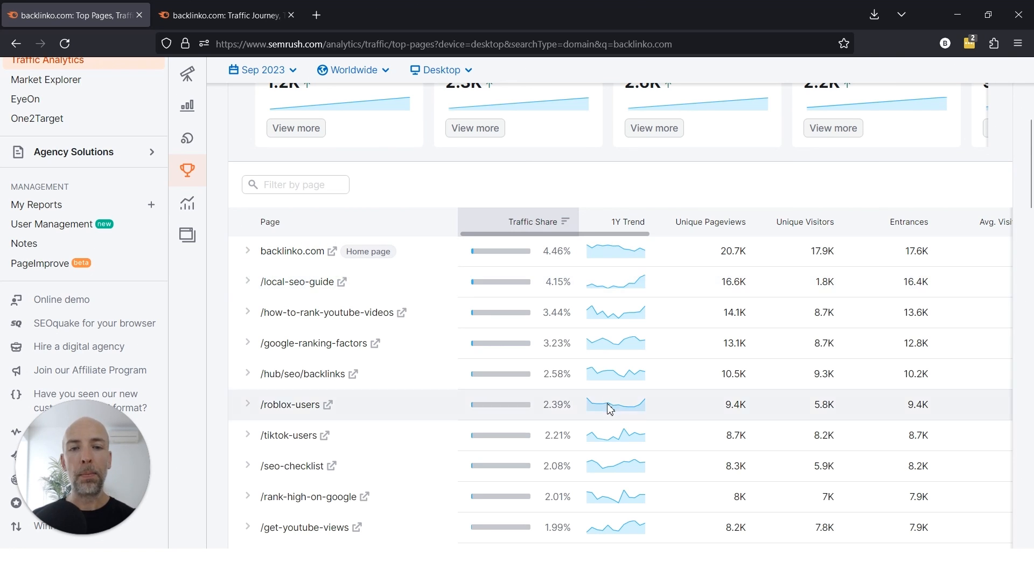
{"action": "mouse_move", "coordinate": [655, 400]}
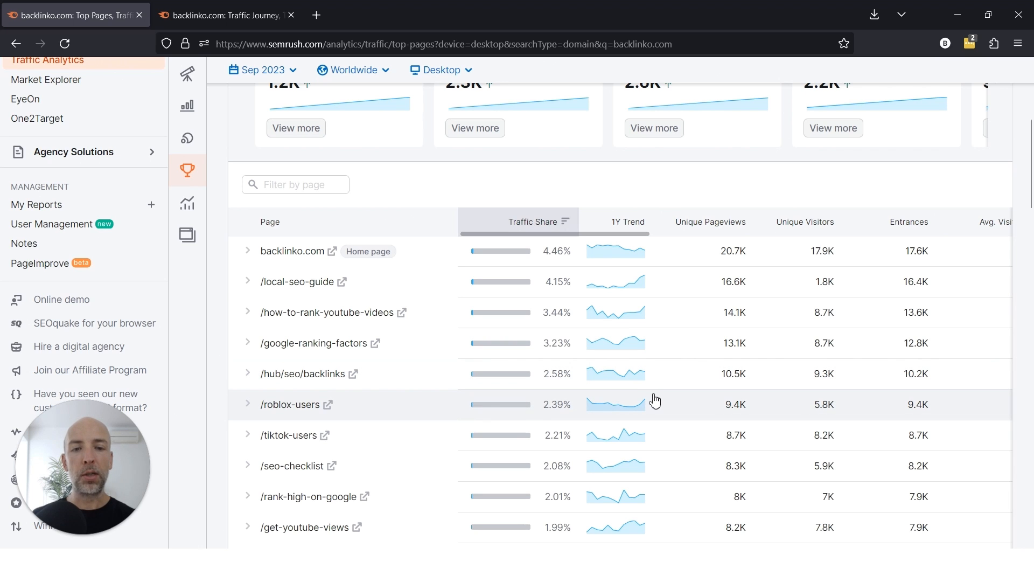
{"action": "mouse_move", "coordinate": [615, 437]}
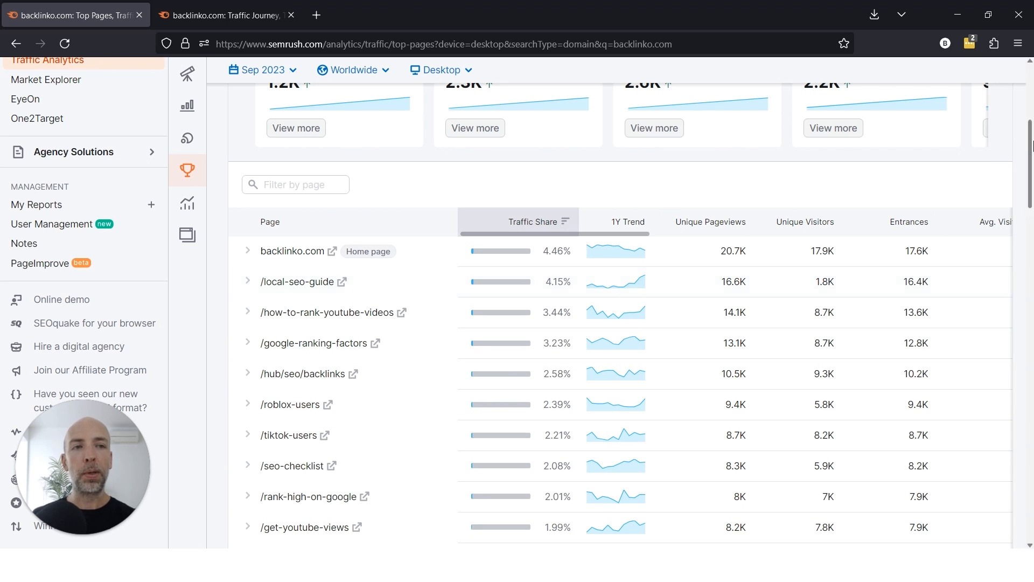
{"action": "scroll", "scroll_direction": "up", "scroll_amount": 3}
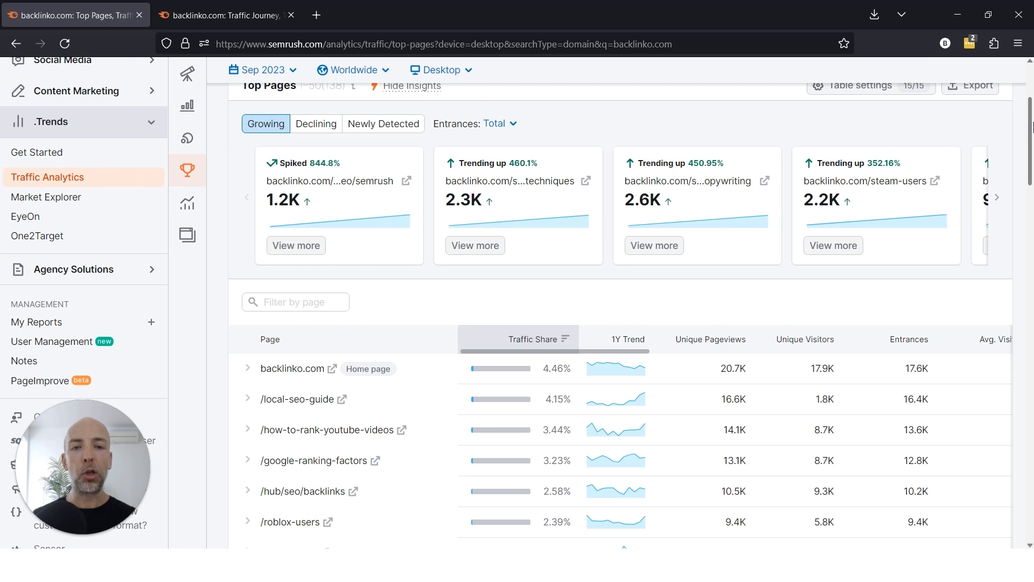
{"action": "mouse_move", "coordinate": [666, 406]}
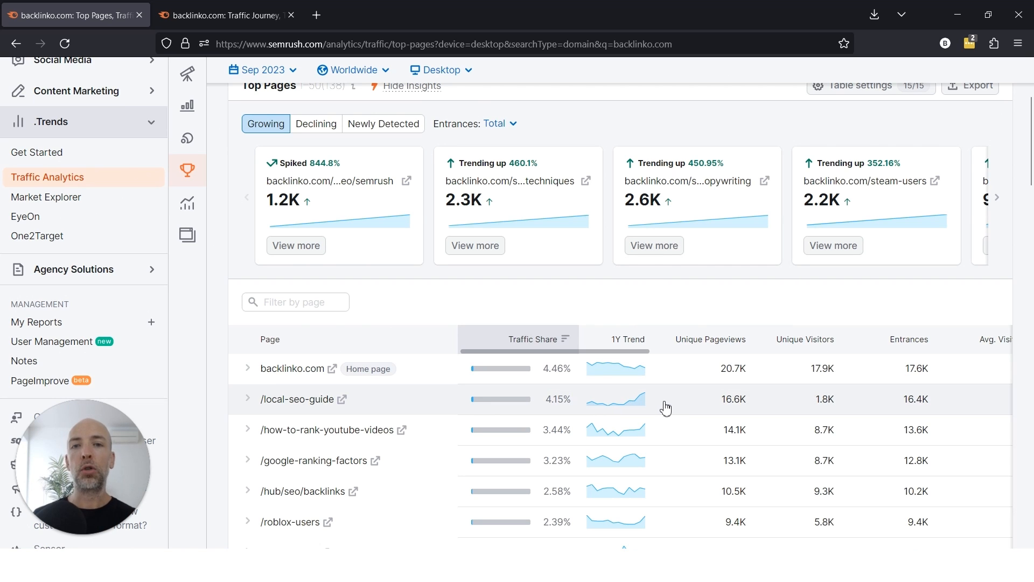
{"action": "mouse_move", "coordinate": [366, 176]}
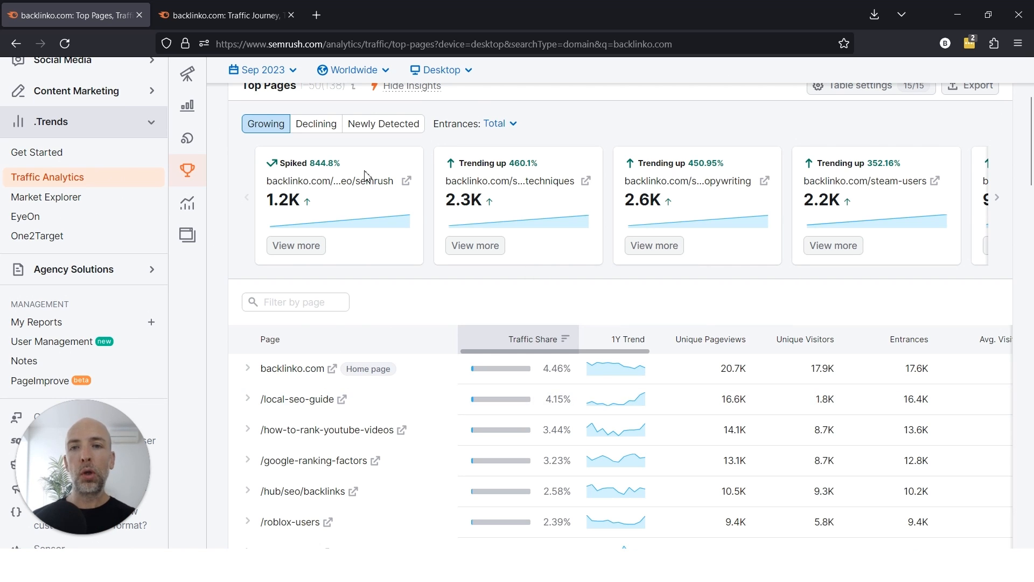
{"action": "mouse_move", "coordinate": [491, 167]}
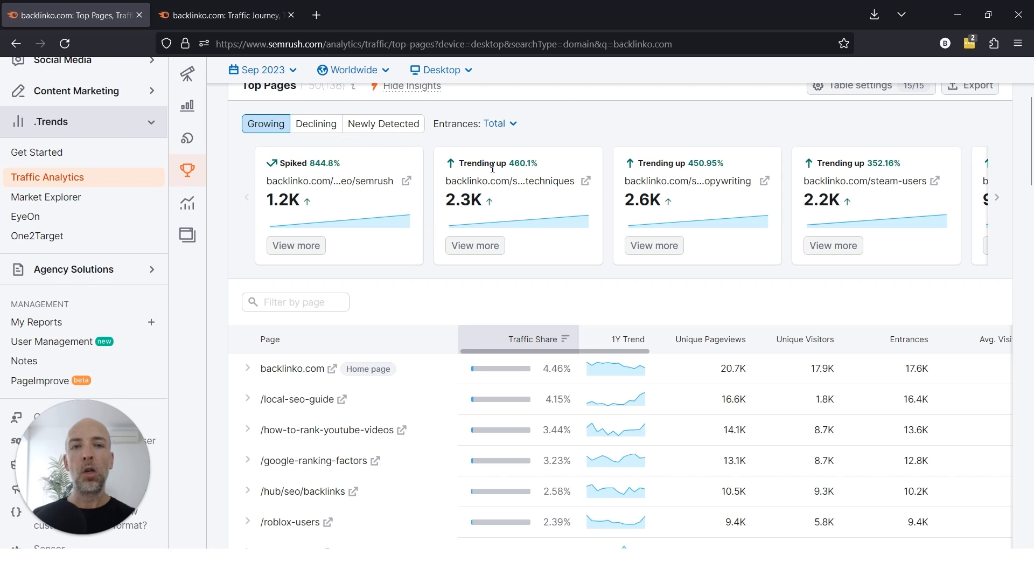
{"action": "mouse_move", "coordinate": [654, 246]}
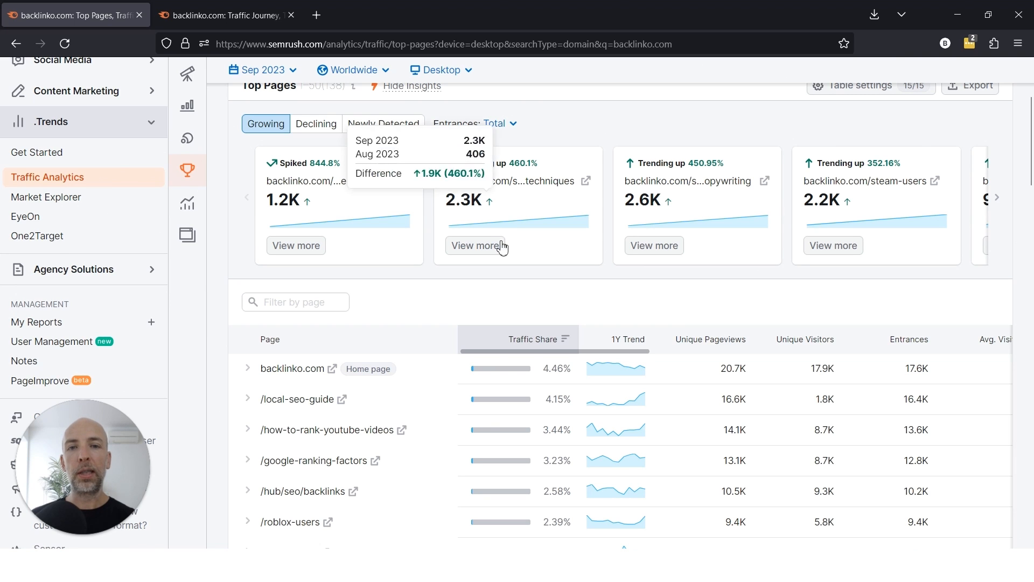
Expand the trending /seo-techniques card to show its 19.35% organic search entrances and pageview trend
{"action": "left_click", "coordinate": [475, 245]}
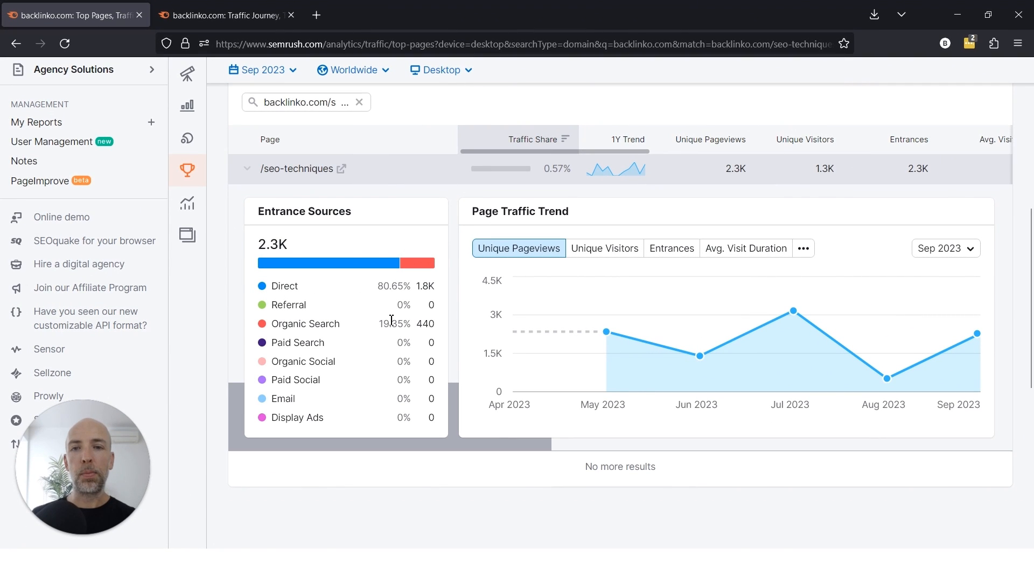
{"action": "mouse_move", "coordinate": [279, 283]}
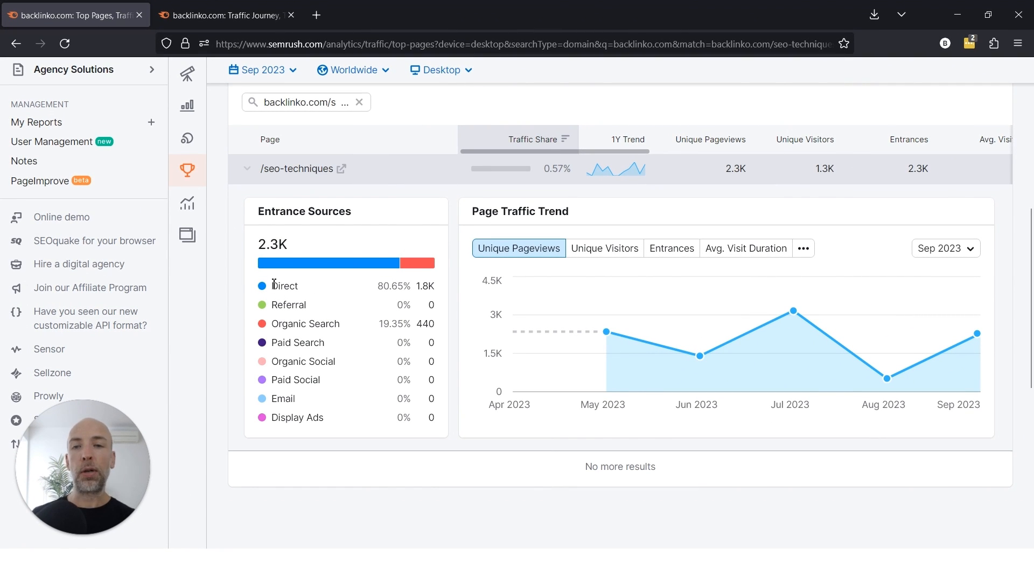
{"action": "mouse_move", "coordinate": [390, 288]}
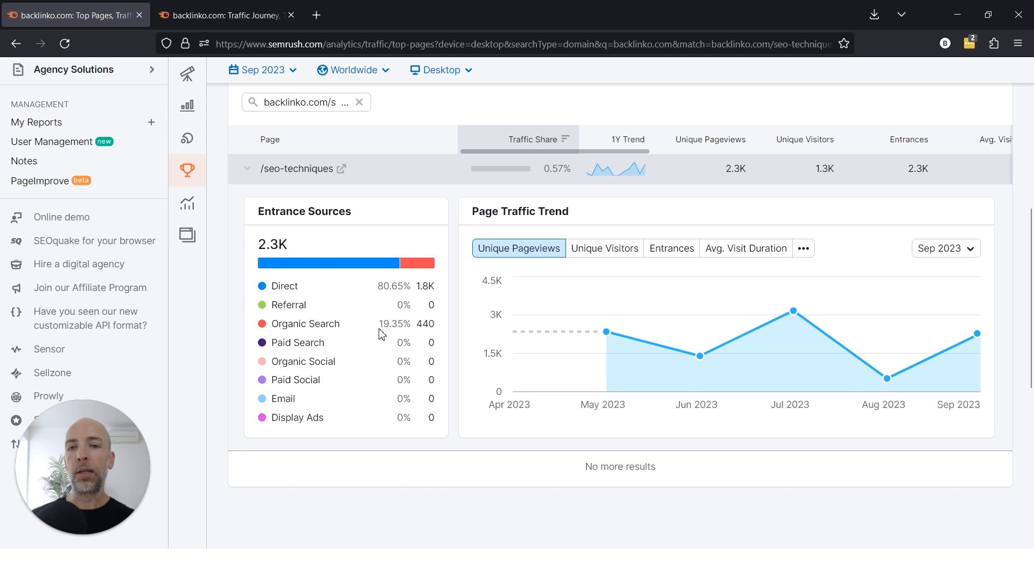
{"action": "mouse_move", "coordinate": [383, 368]}
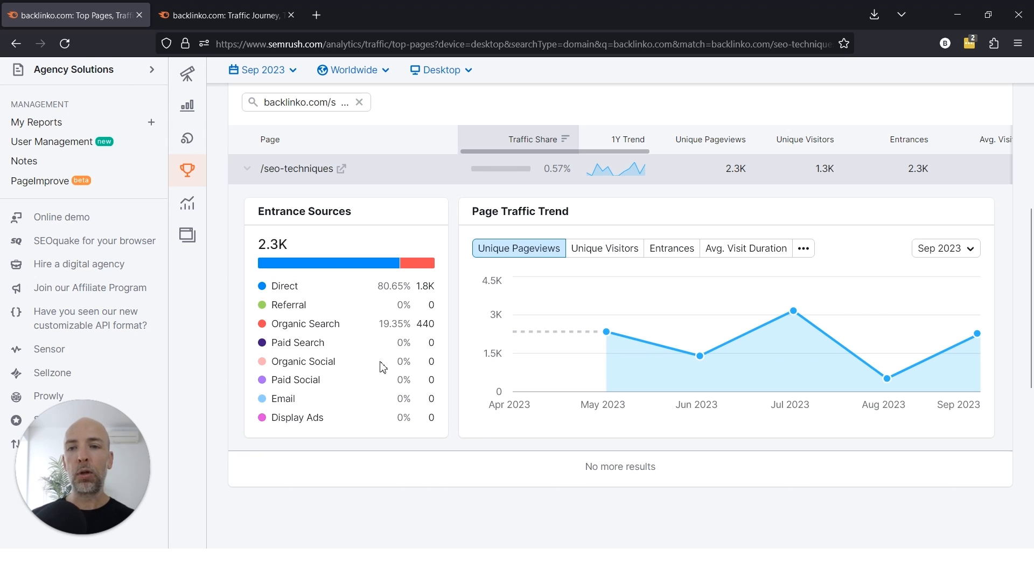
{"action": "mouse_move", "coordinate": [297, 376]}
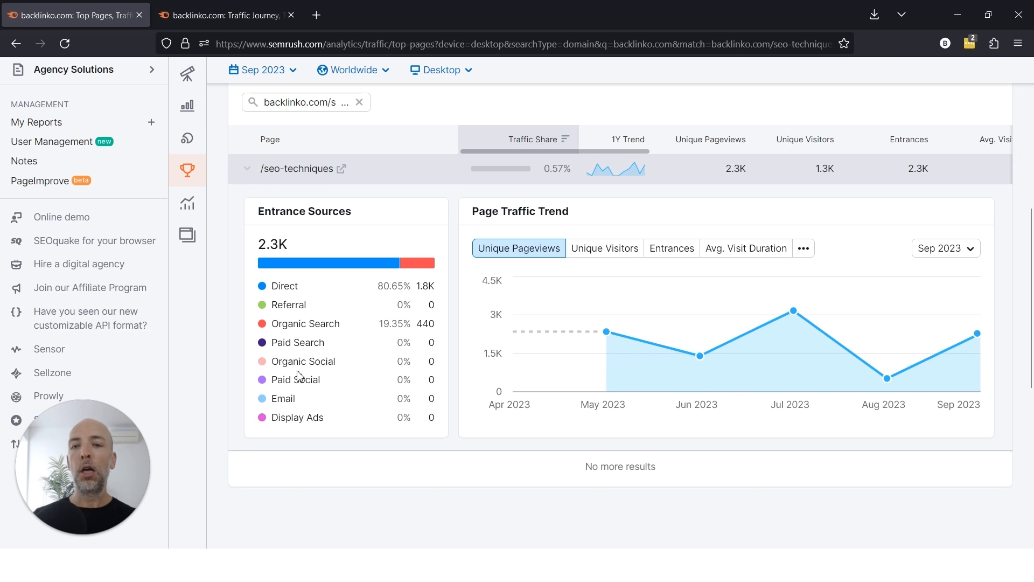
{"action": "mouse_move", "coordinate": [288, 303]}
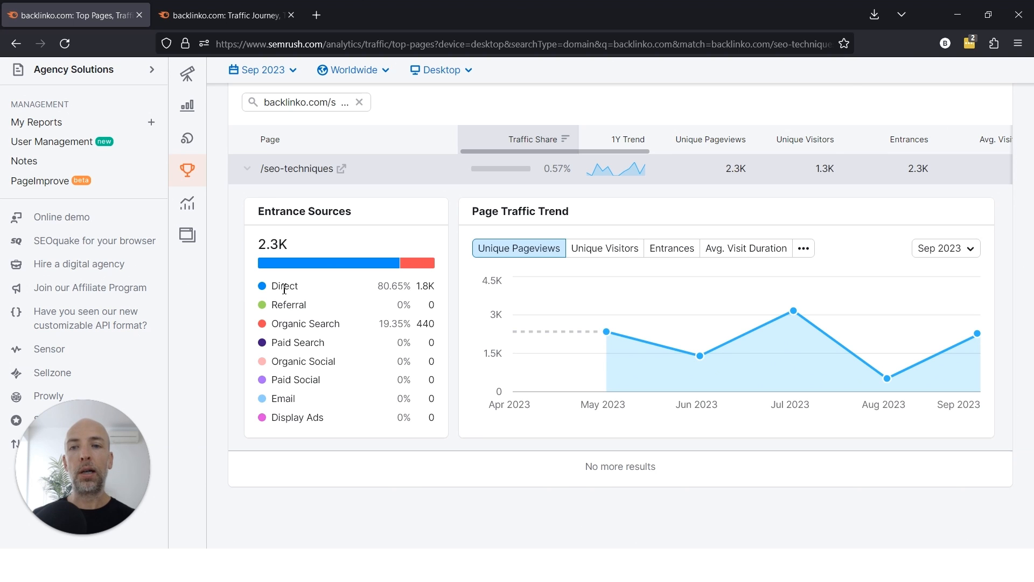
{"action": "scroll", "scroll_direction": "up", "scroll_amount": 3}
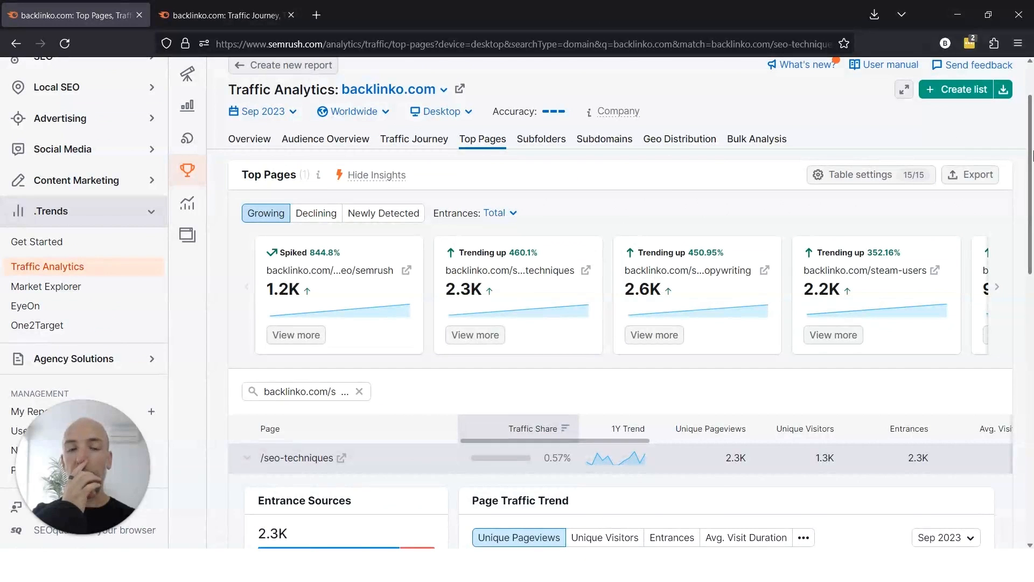
{"action": "mouse_move", "coordinate": [584, 292]}
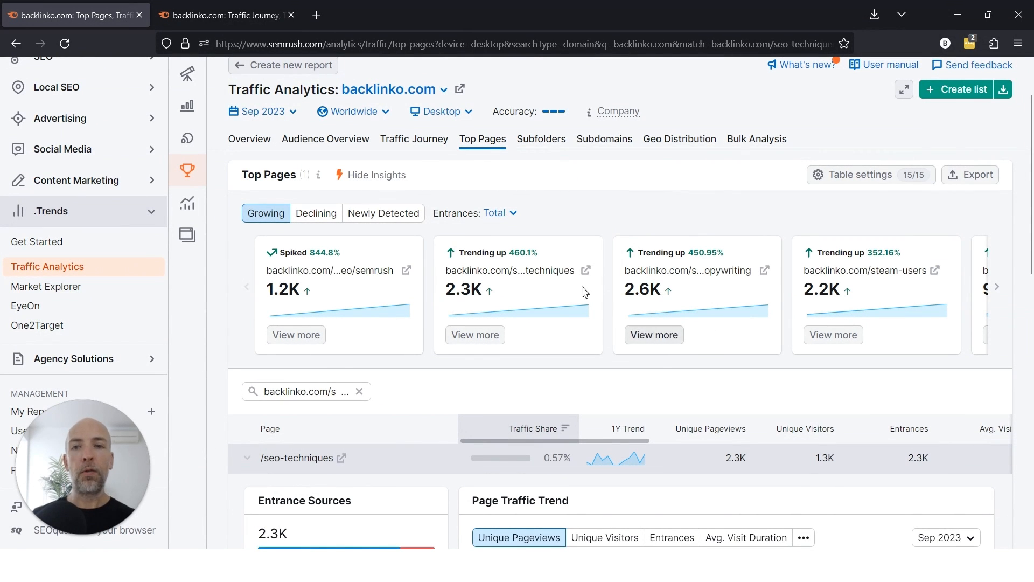
{"action": "mouse_move", "coordinate": [591, 218]}
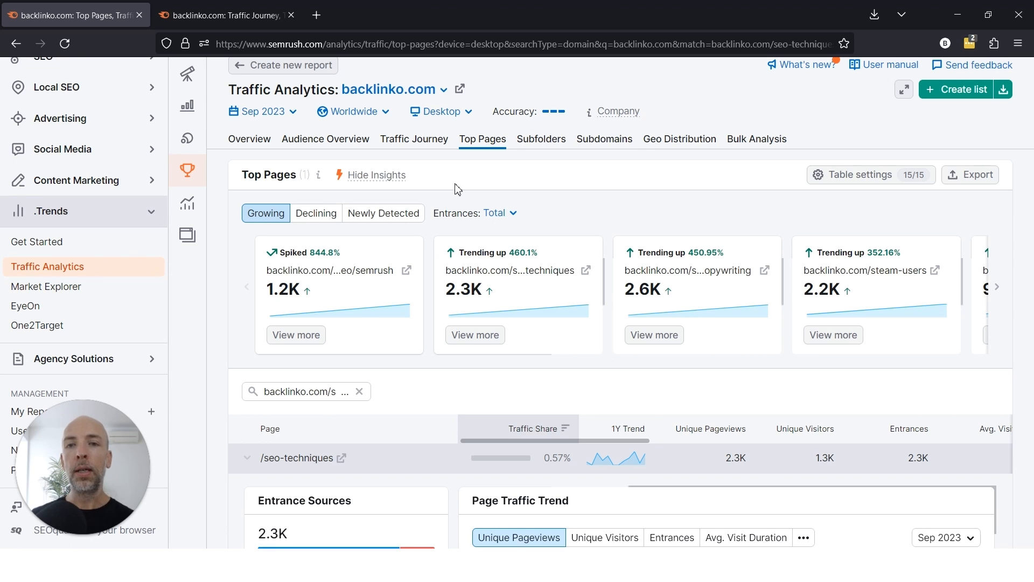
{"action": "mouse_move", "coordinate": [603, 139]}
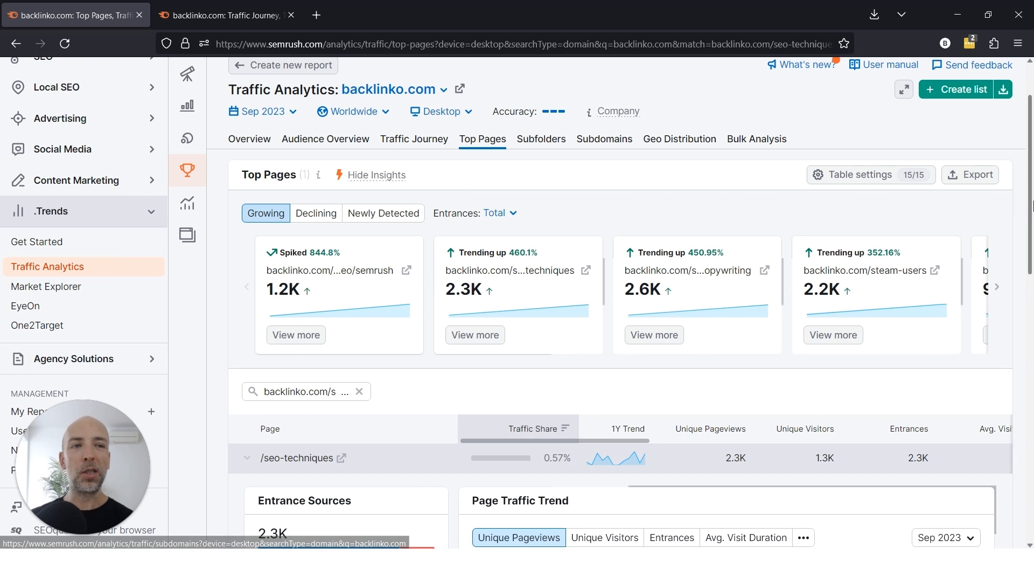